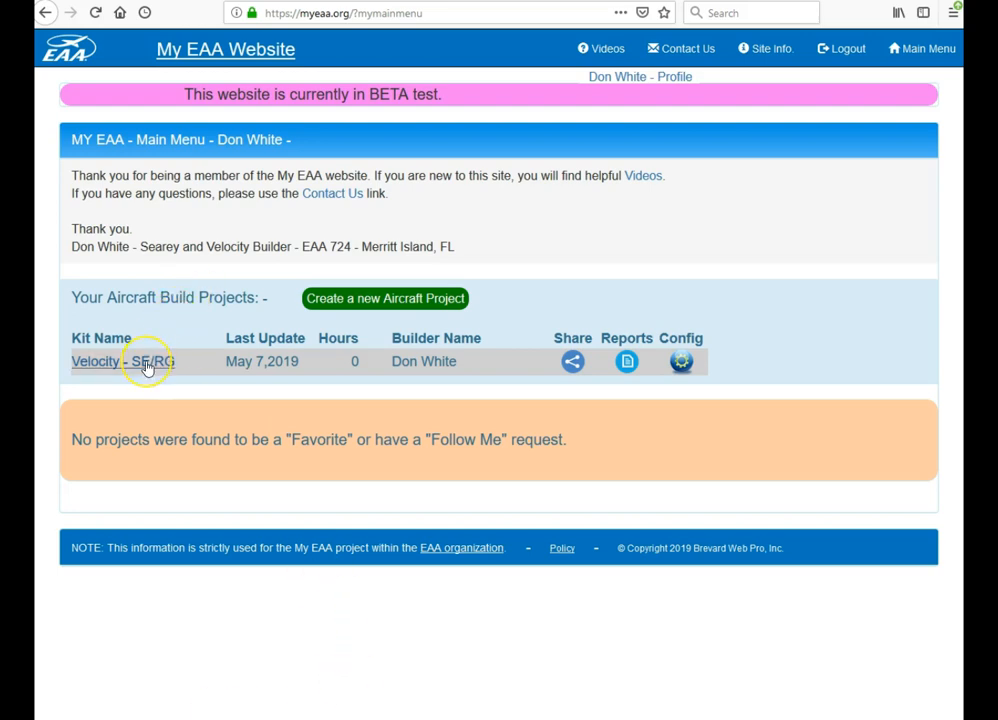
mouse_move(144, 364)
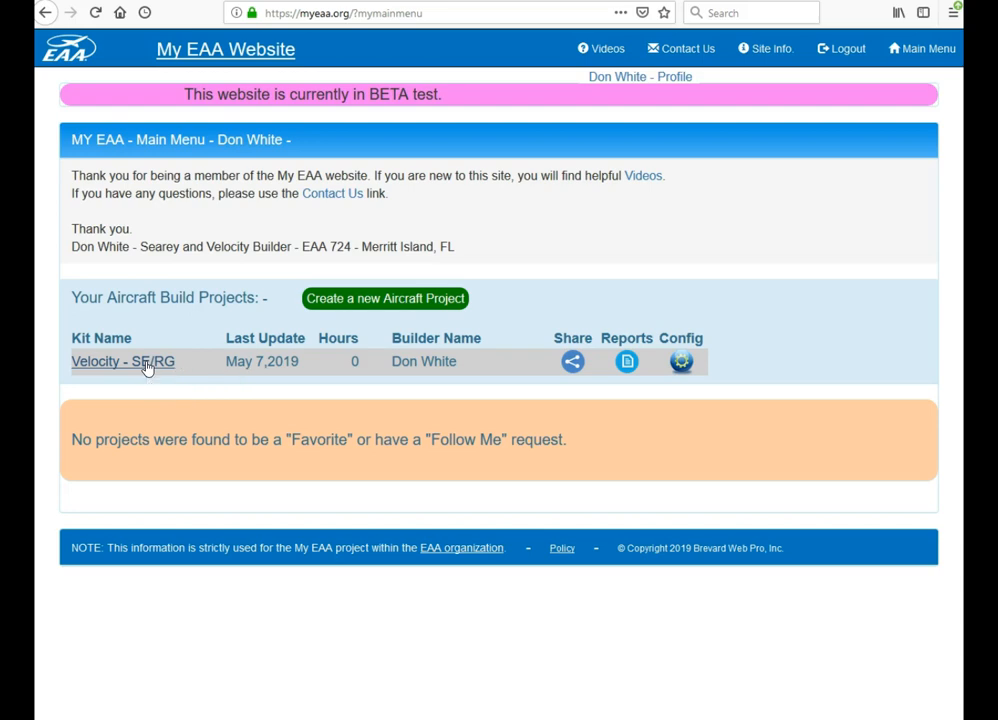
Step: Open the Velocity - SE/RG project's Listing of Entries page, currently empty
left_click(122, 360)
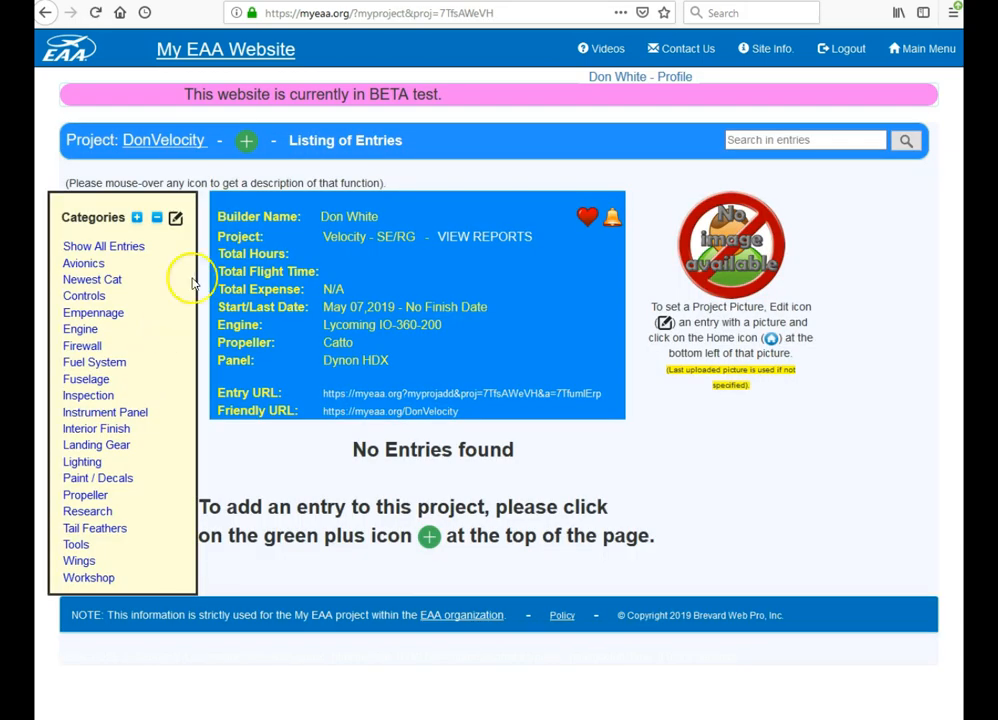
mouse_move(246, 140)
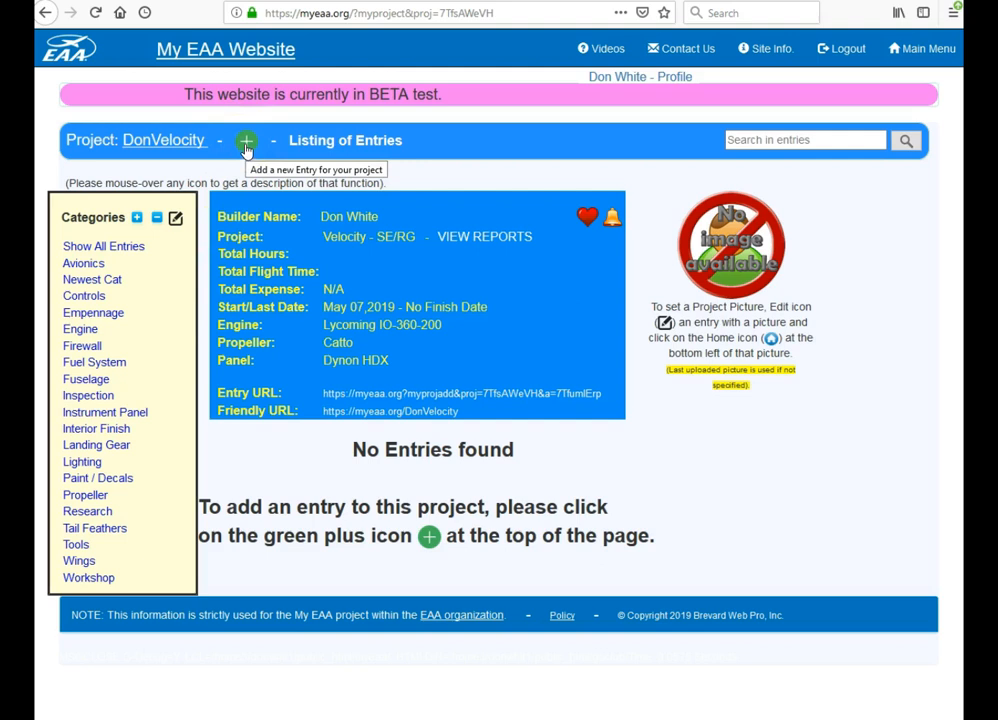
Step: Start a new entry for the project and choose the Newest Cat category
left_click(246, 140)
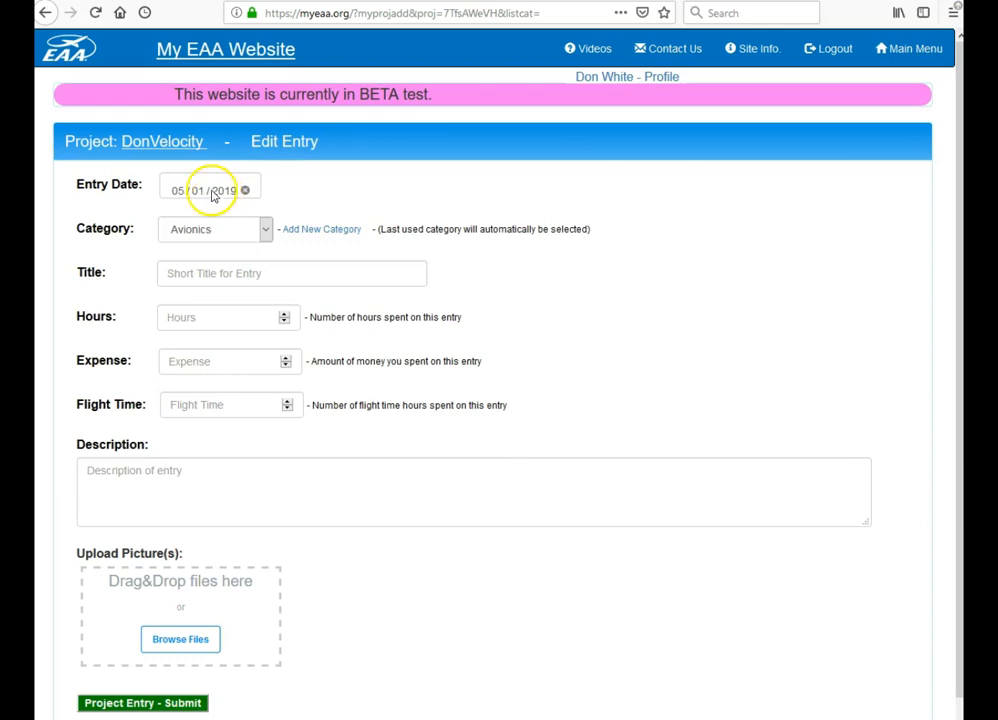
left_click(210, 190)
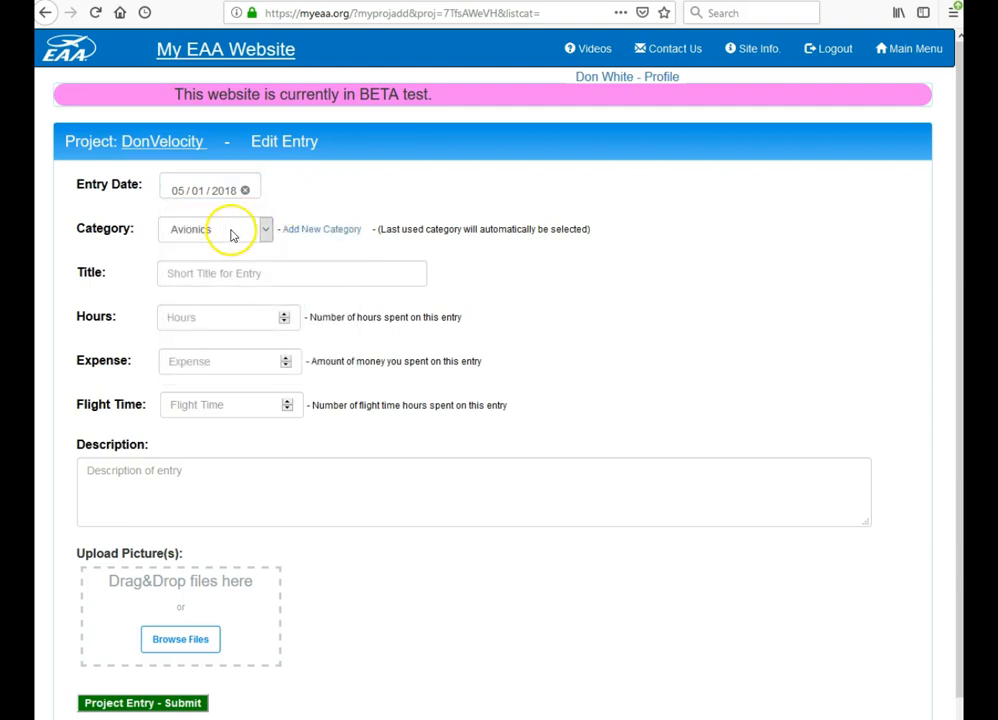
left_click(214, 228)
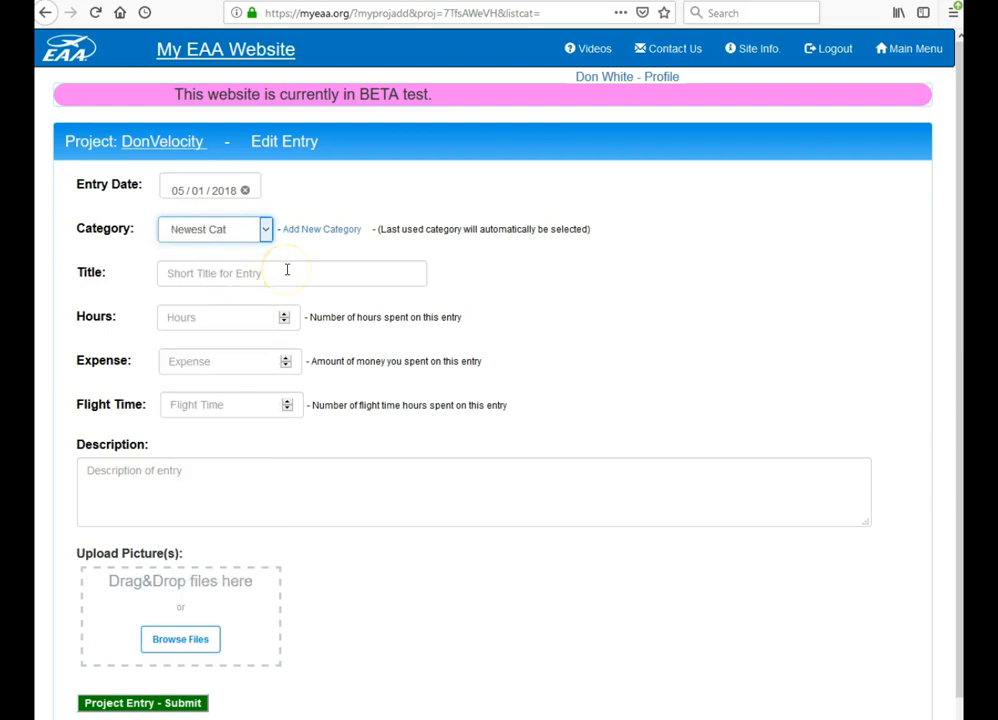
Step: Give the entry the title 'S for Entry' and set Hours to 1.5
left_click(292, 272)
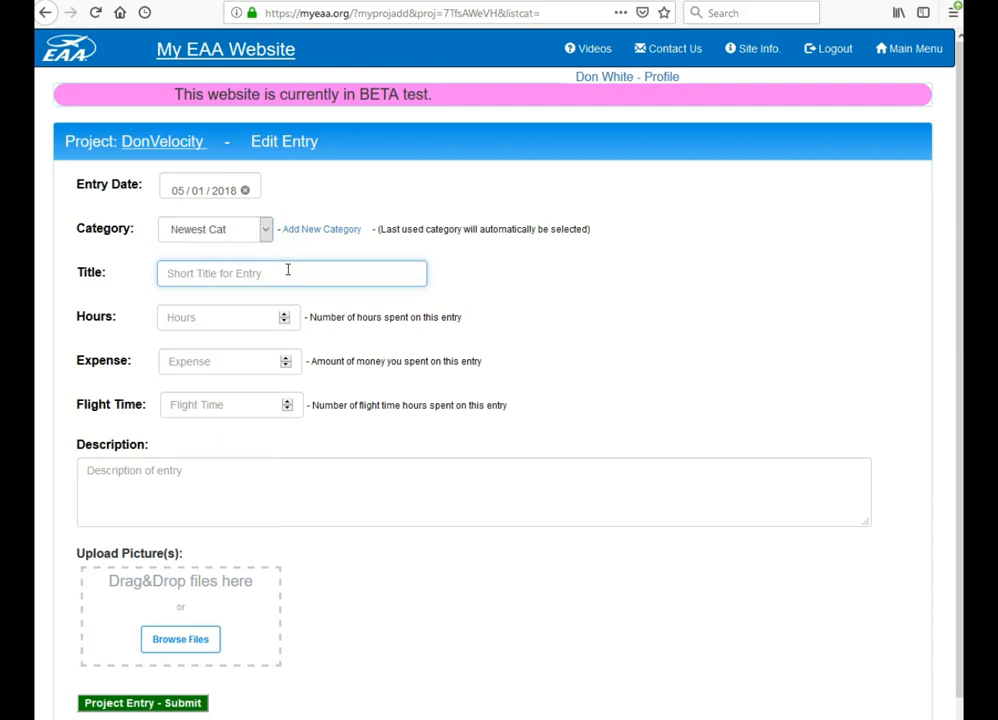
type("Short Title")
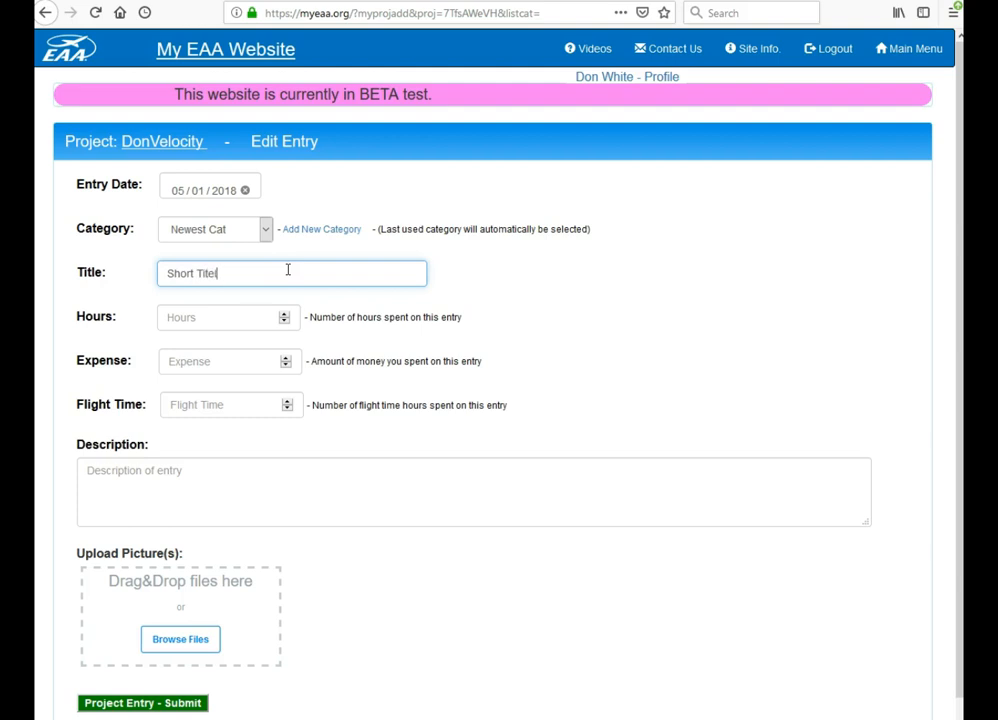
type("for Entry")
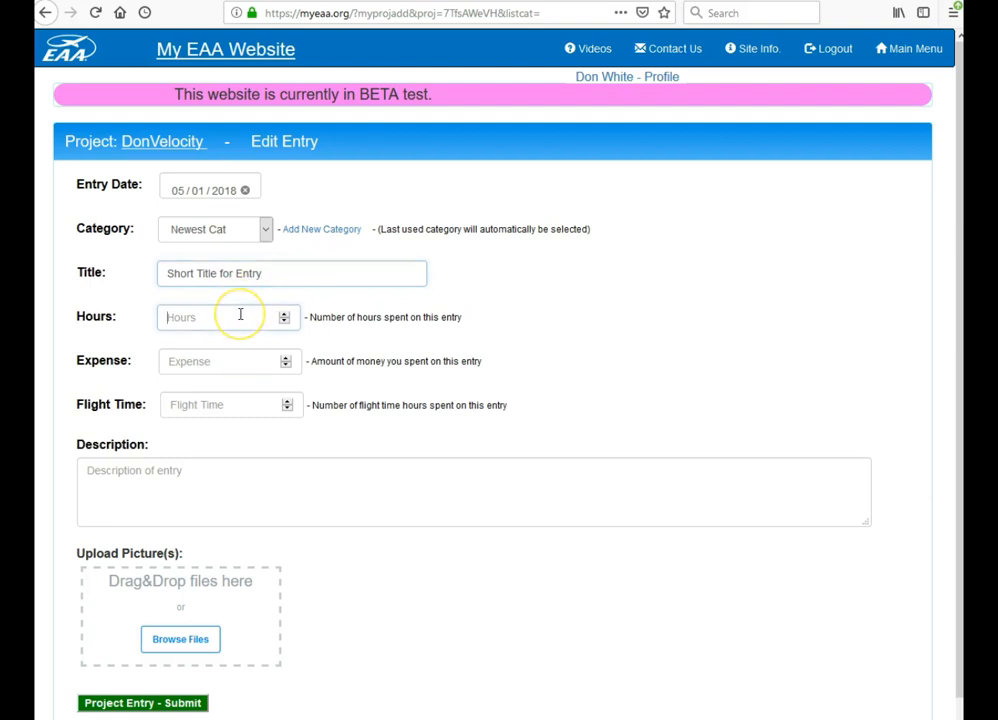
type("1")
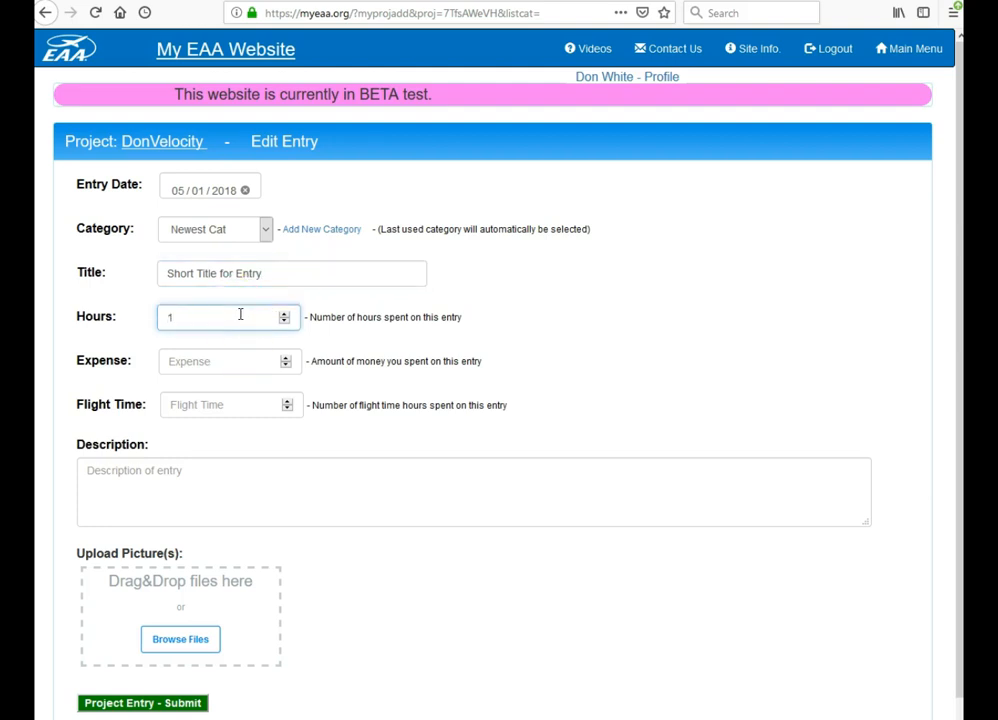
type(".5")
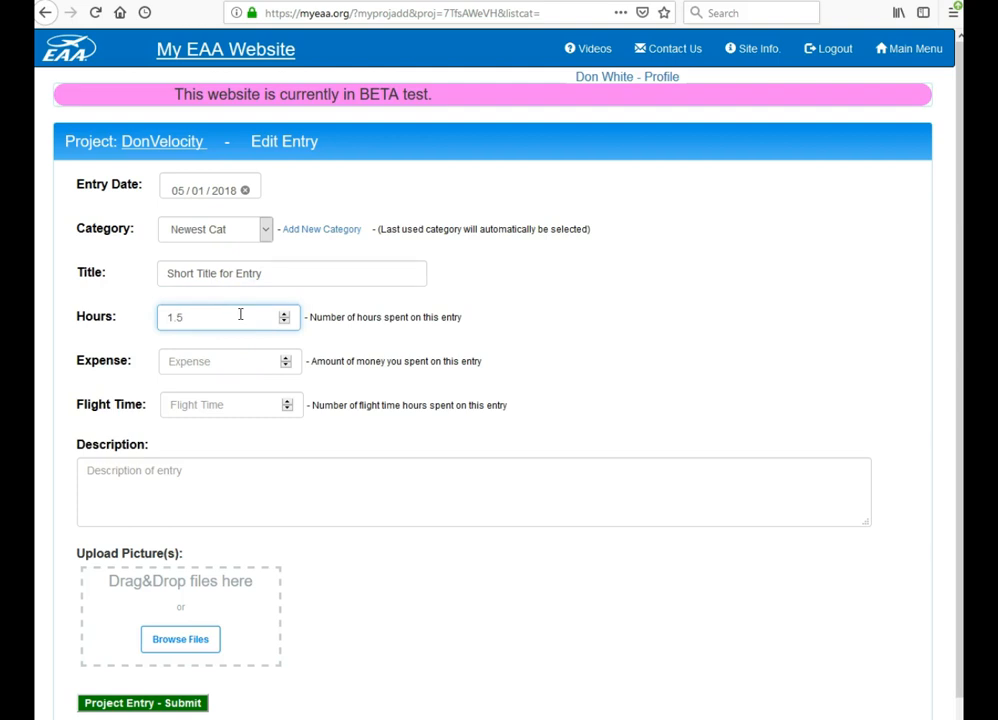
left_click(228, 360)
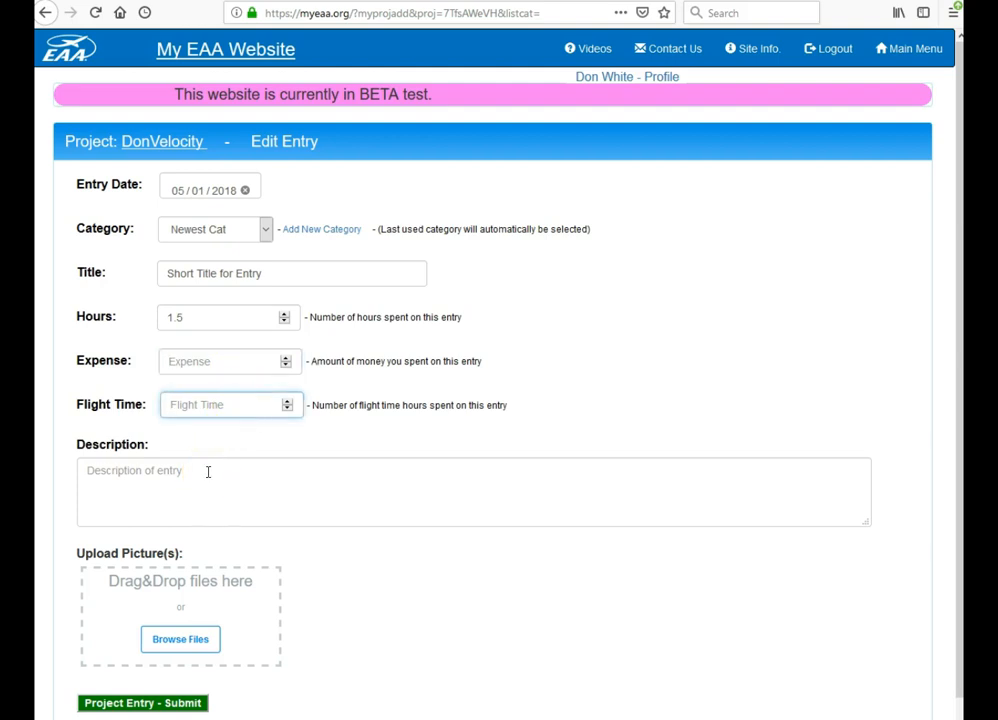
Step: Enter the description 'This is a description for this picture.'
left_click(472, 492)
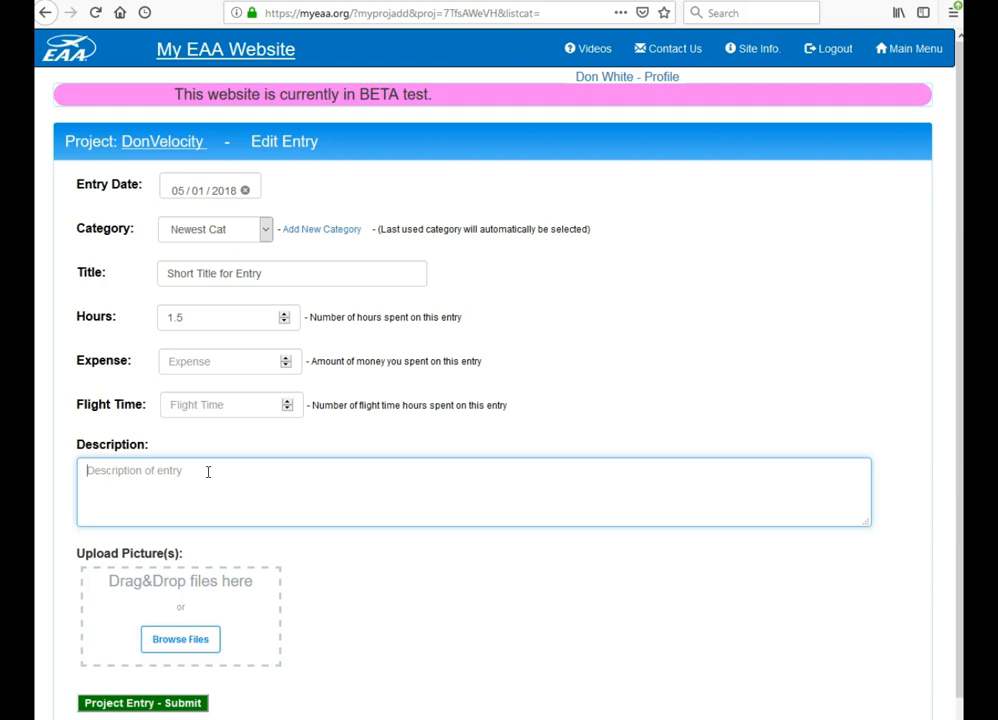
type("T")
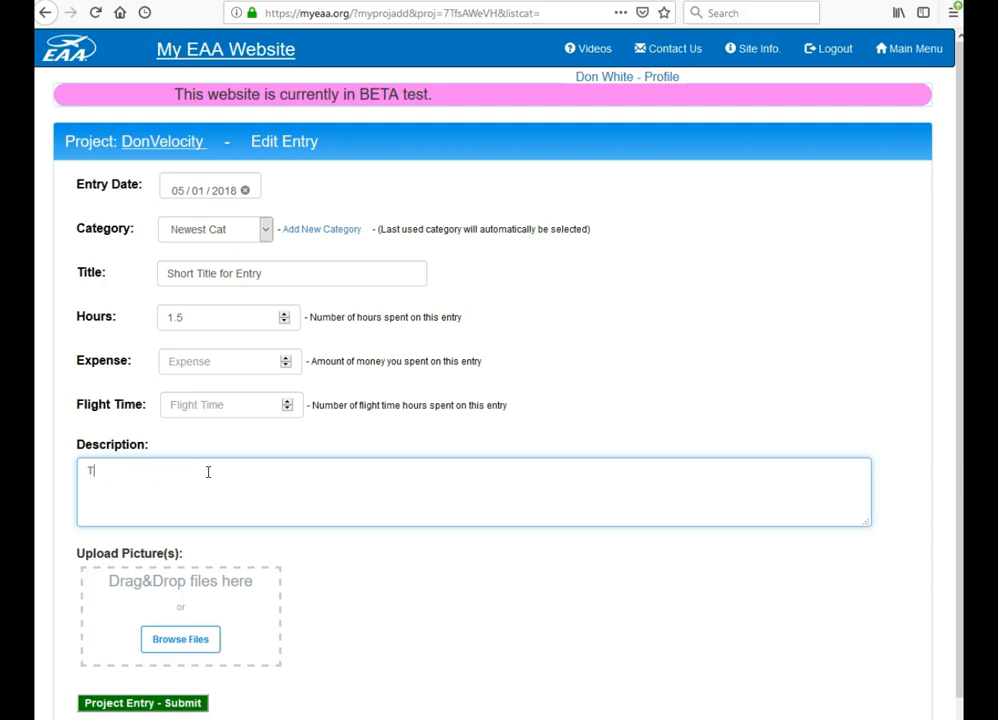
type("his is a desc")
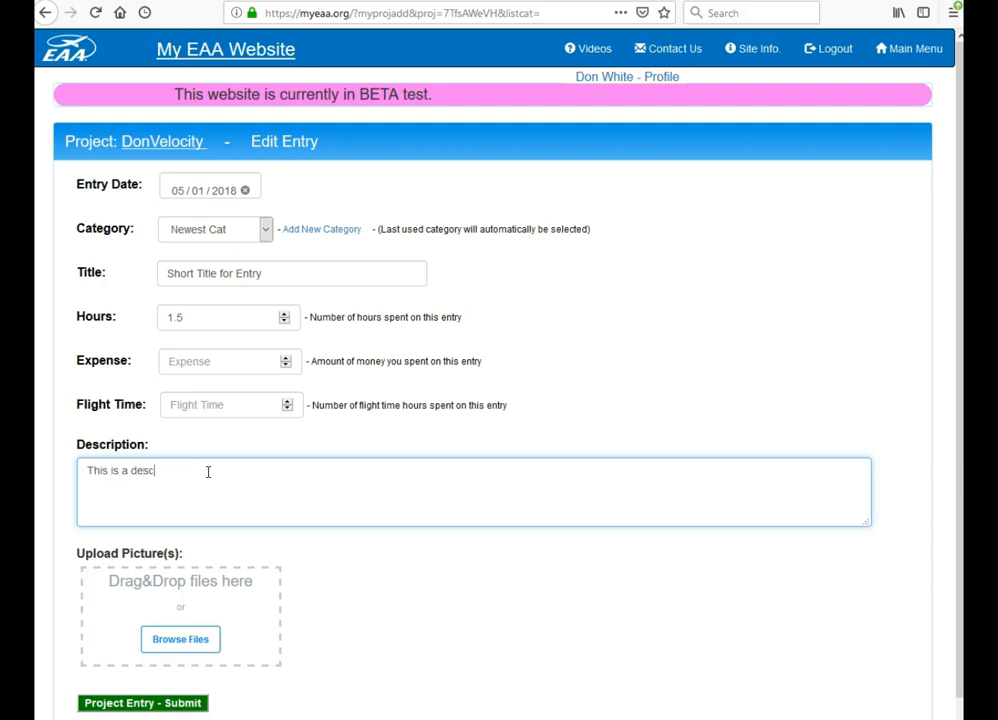
type("riptionfor")
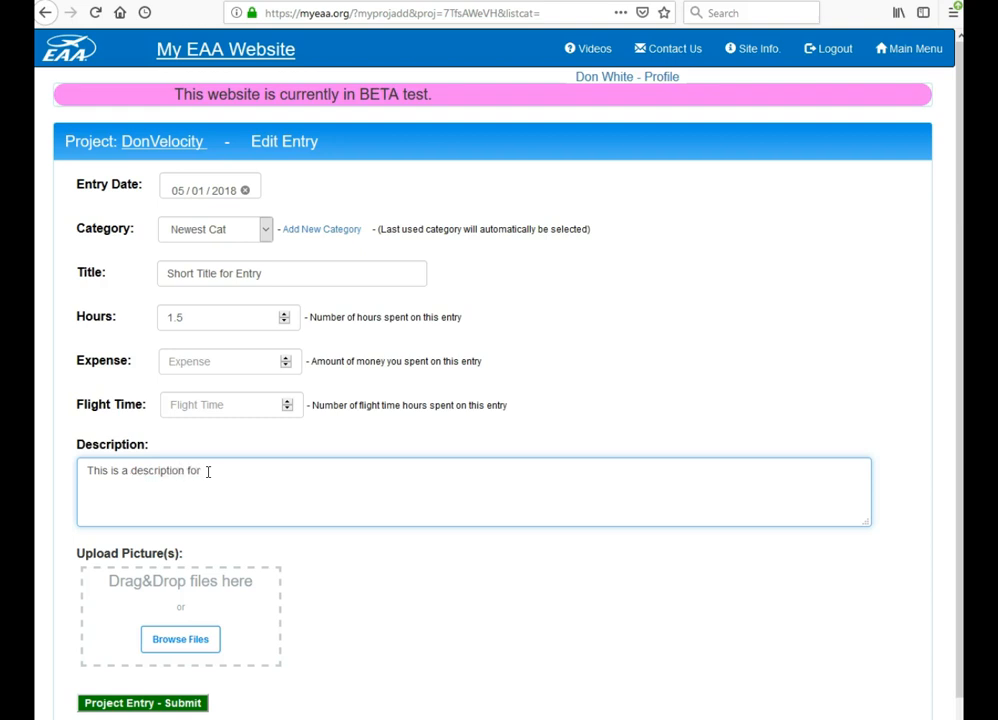
type("this picture.")
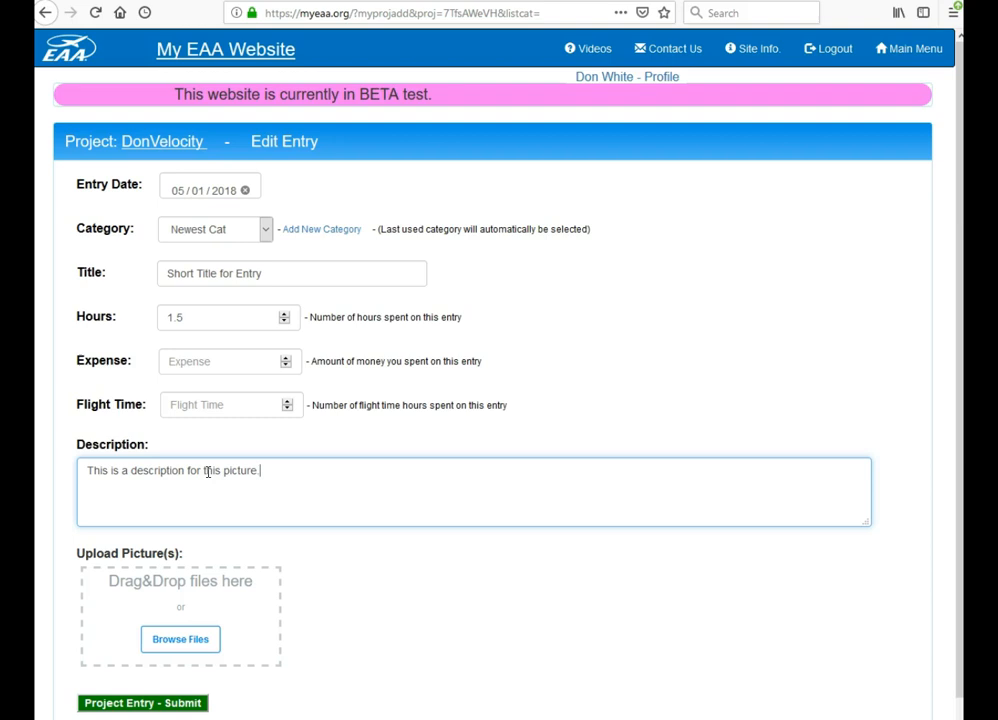
scroll("down", 3)
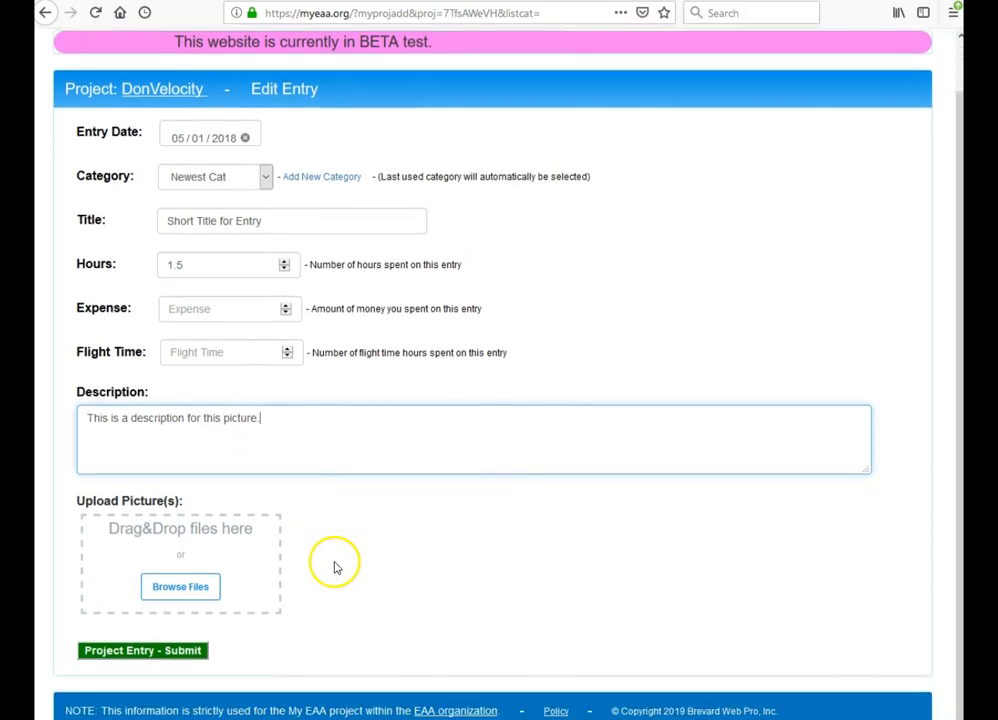
mouse_move(148, 552)
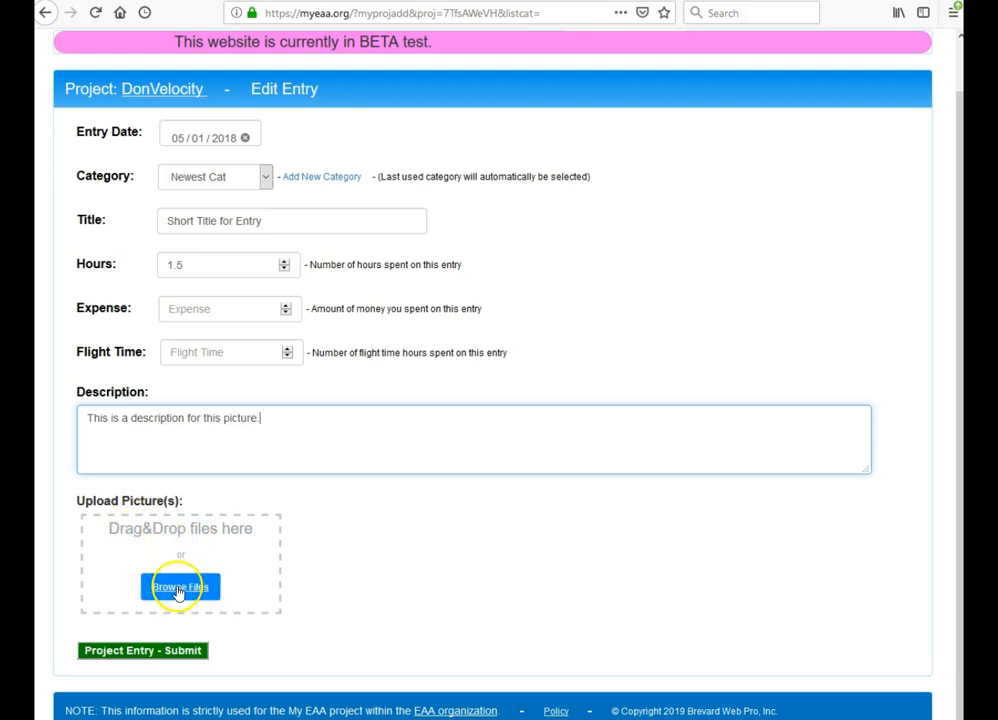
Step: Upload the seat photo into the entry's files area
left_click(180, 588)
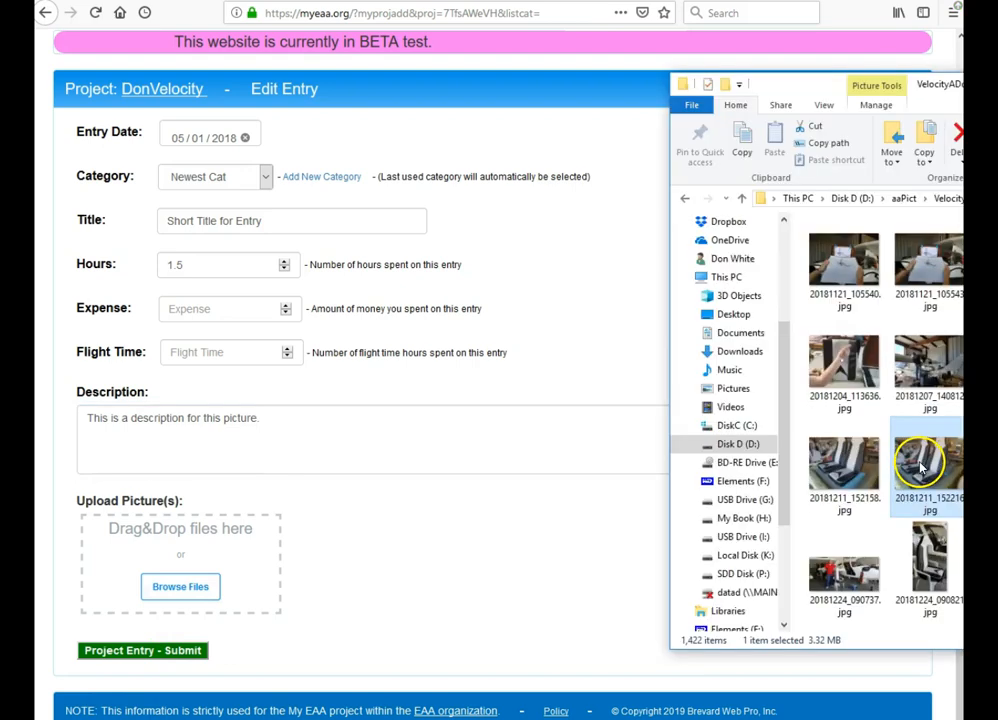
mouse_move(924, 468)
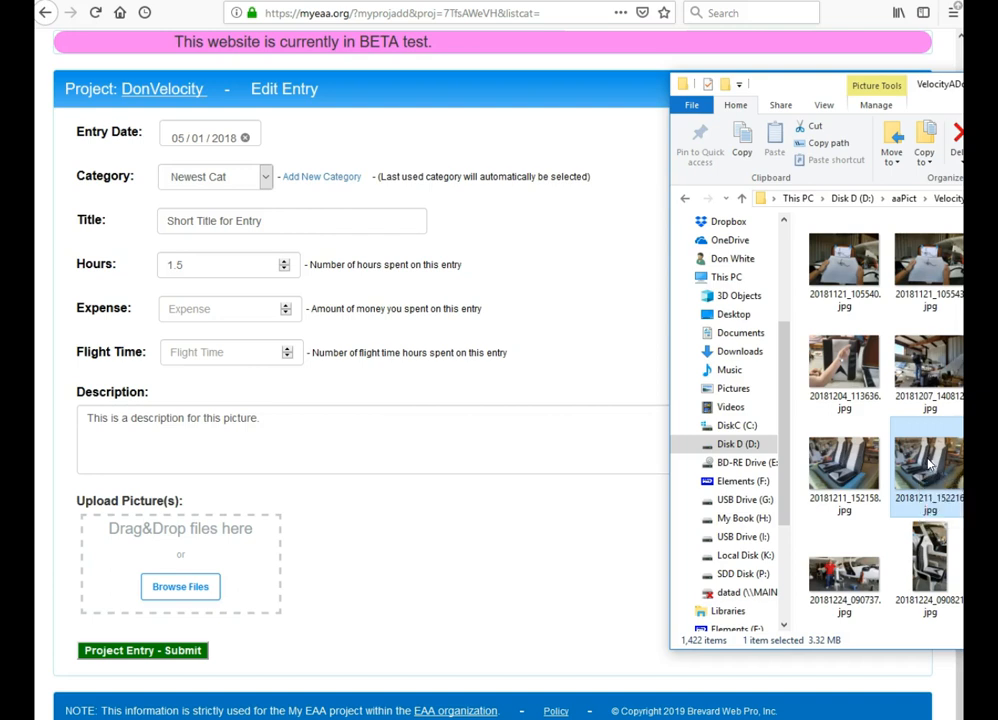
mouse_move(170, 568)
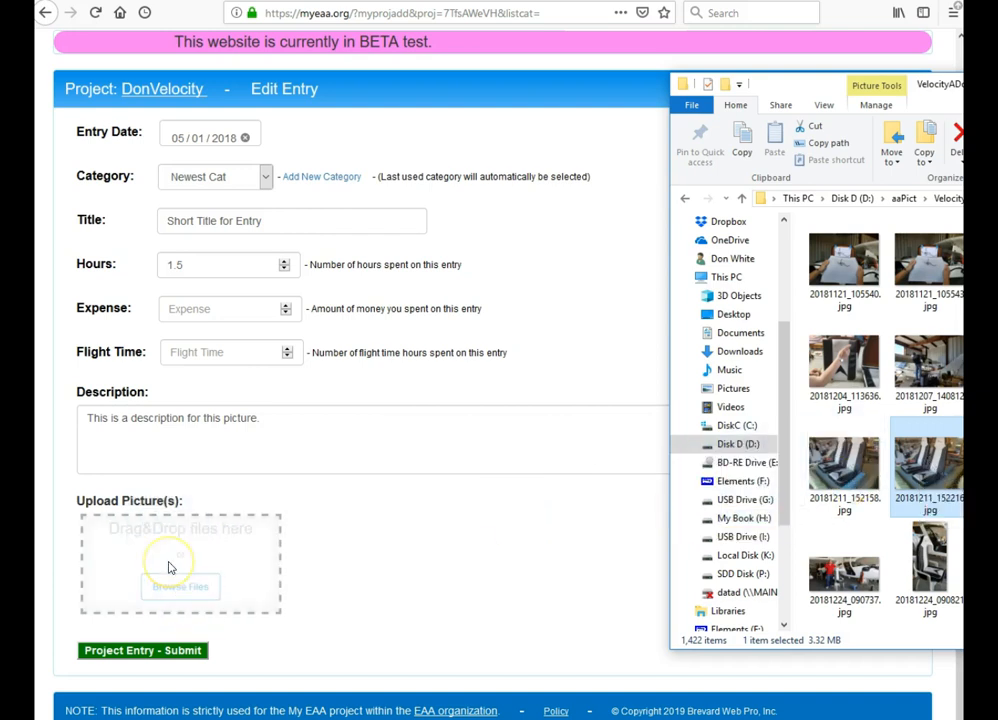
left_click(180, 586)
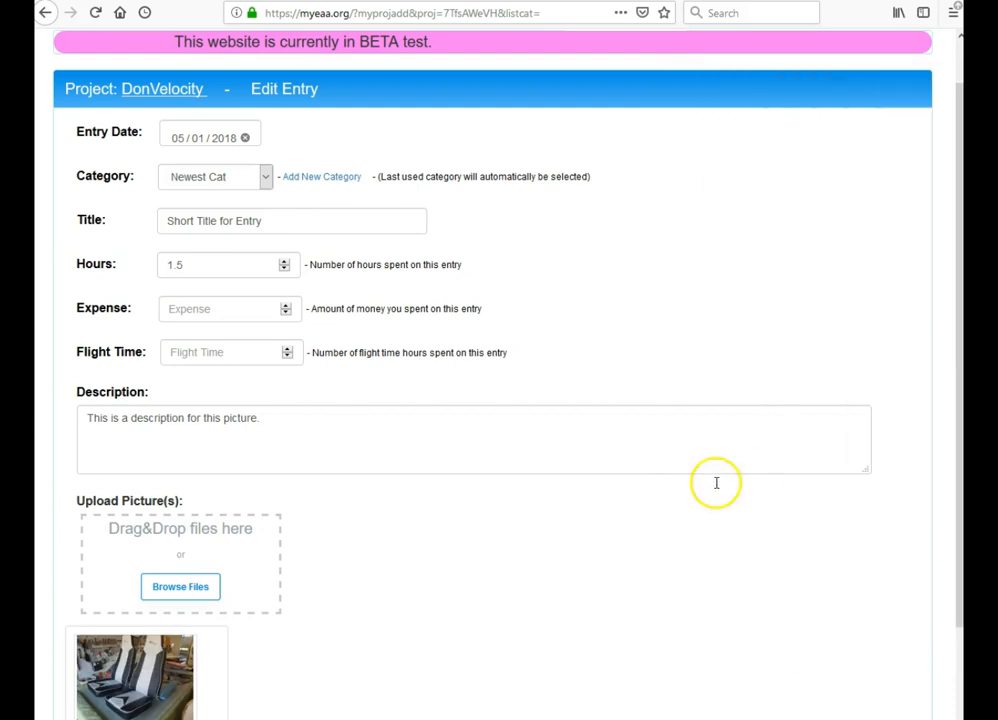
scroll("down", 3)
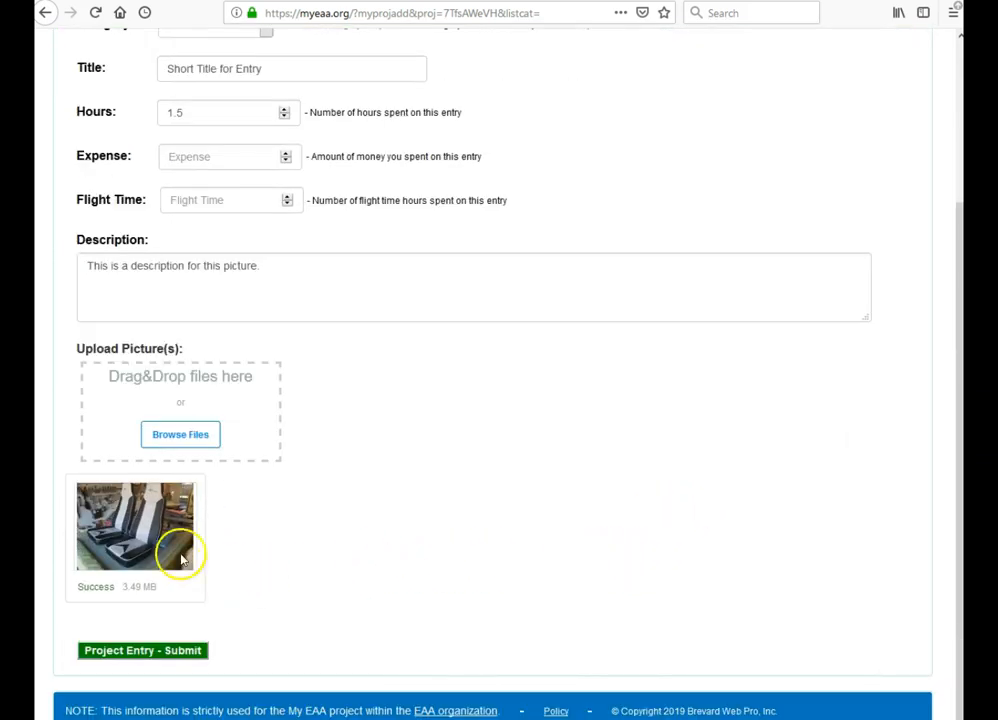
mouse_move(358, 584)
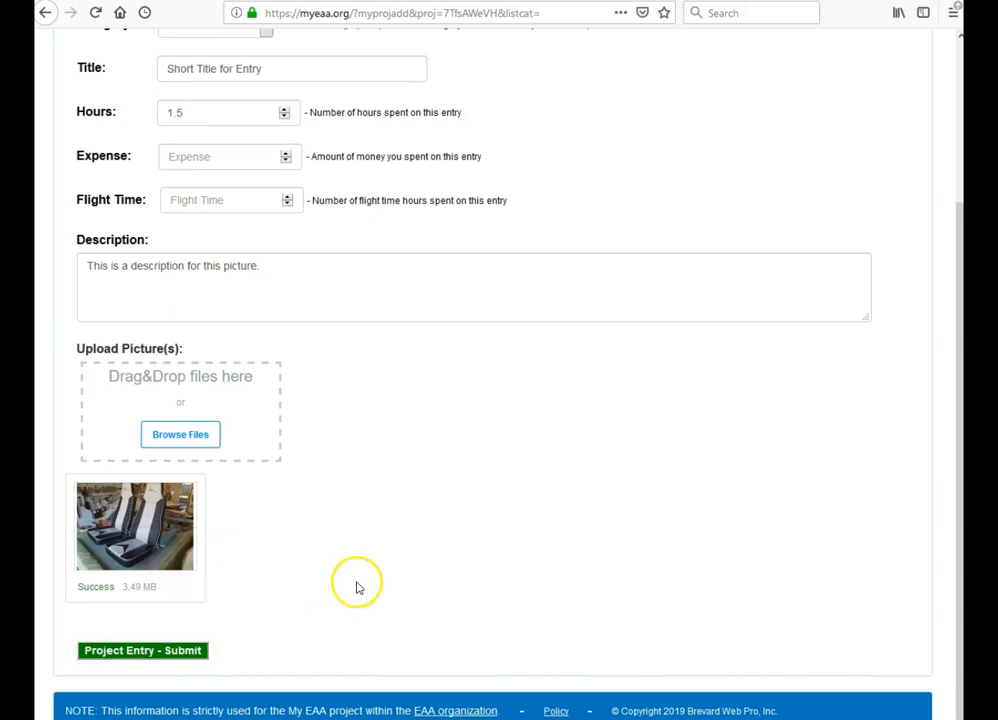
mouse_move(110, 604)
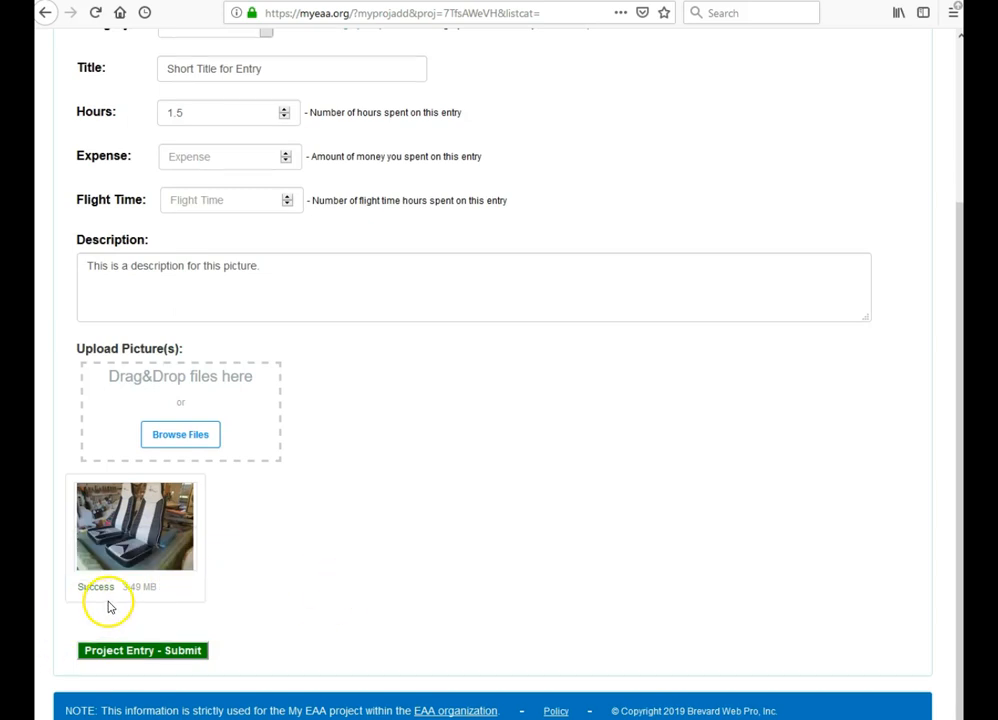
mouse_move(124, 600)
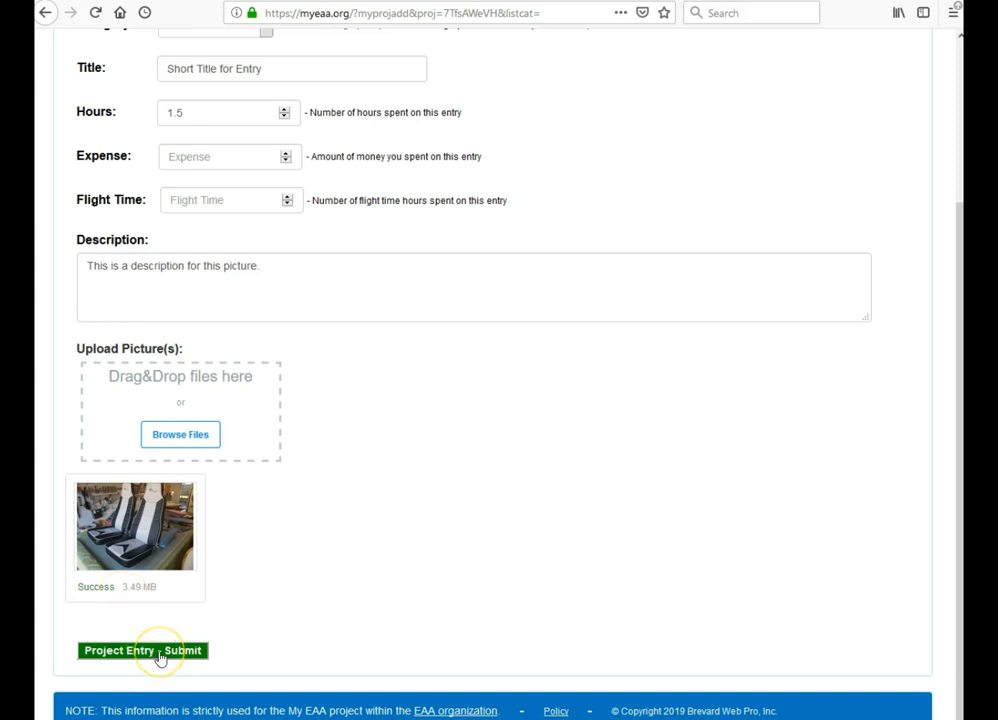
Step: Submit the entry so it lists on the project home page with 1.5 hours
left_click(142, 650)
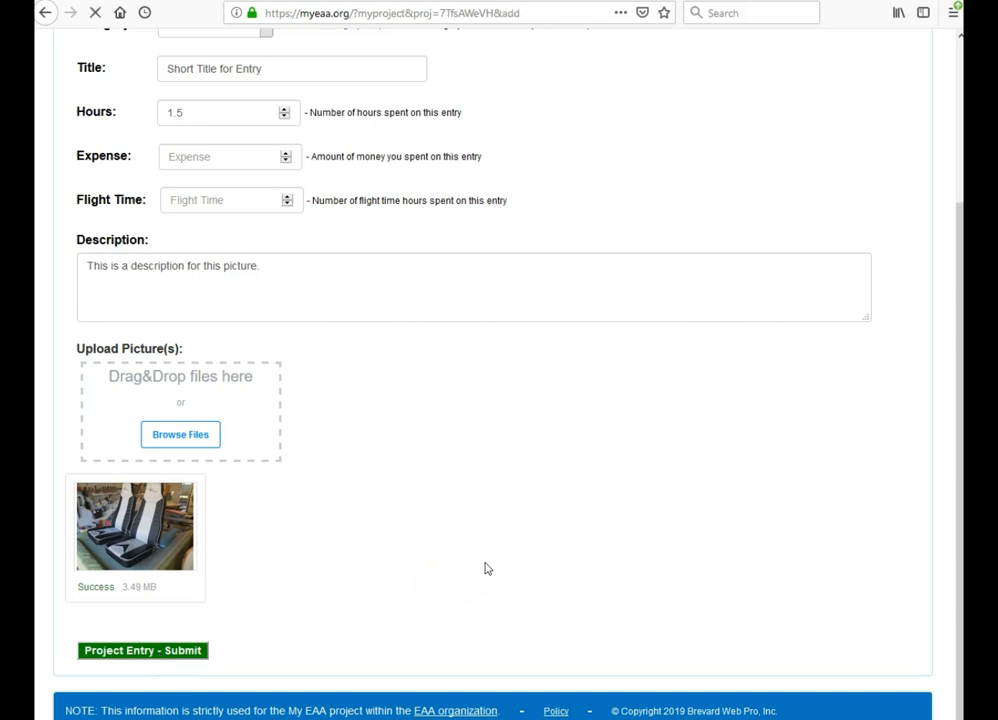
left_click(142, 650)
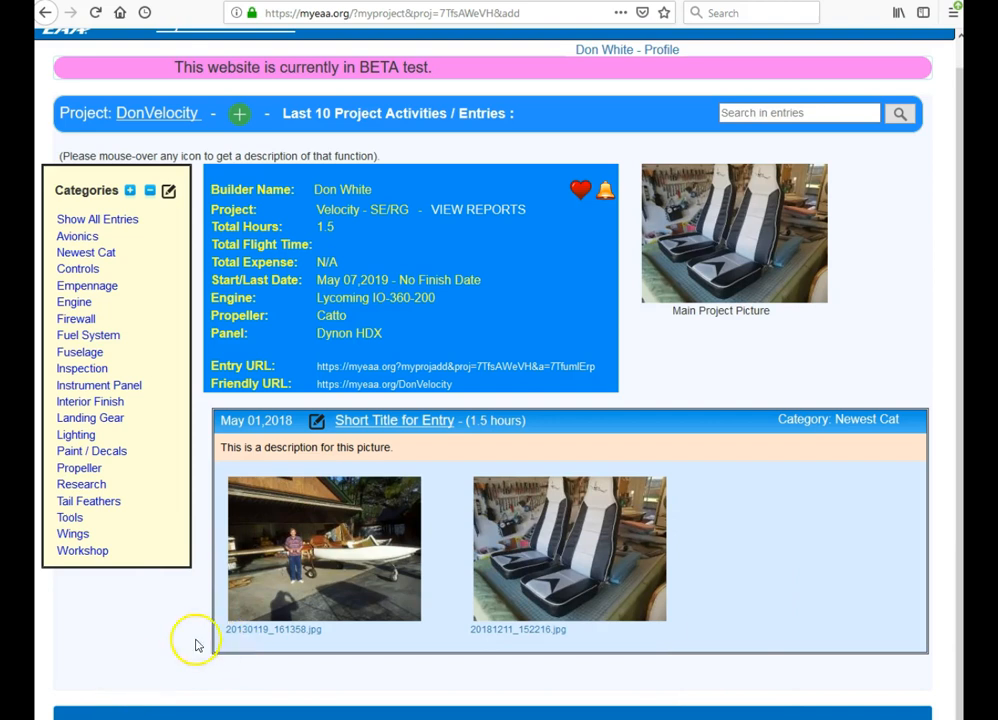
mouse_move(190, 616)
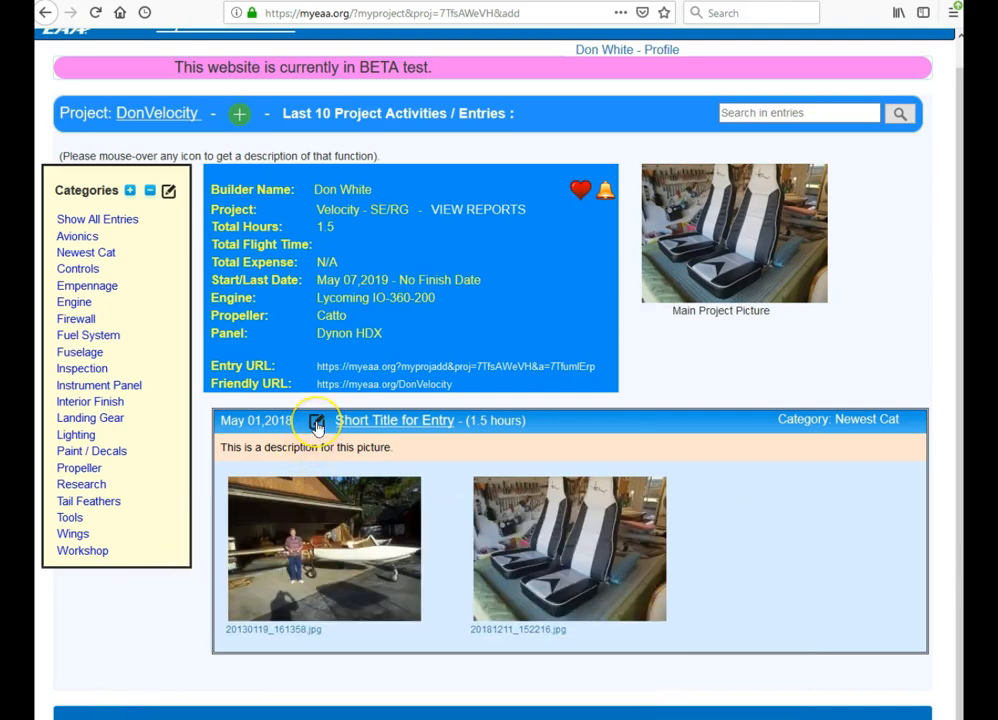
mouse_move(316, 420)
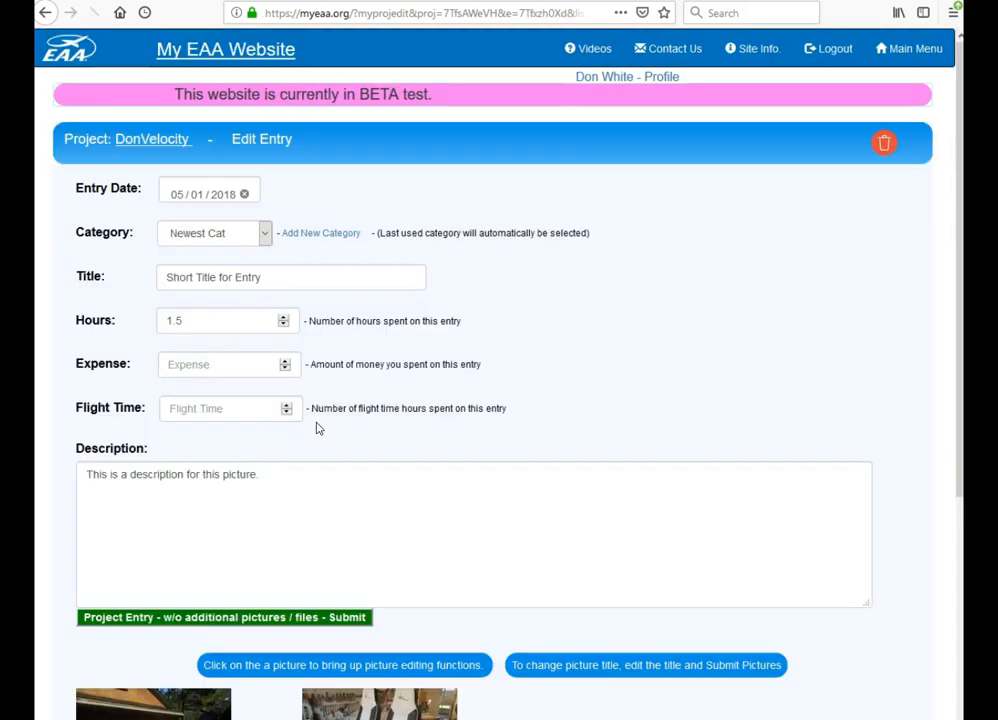
Step: Delete the airplane photo, confirm, and submit so only the seat photo remains
scroll("down", 3)
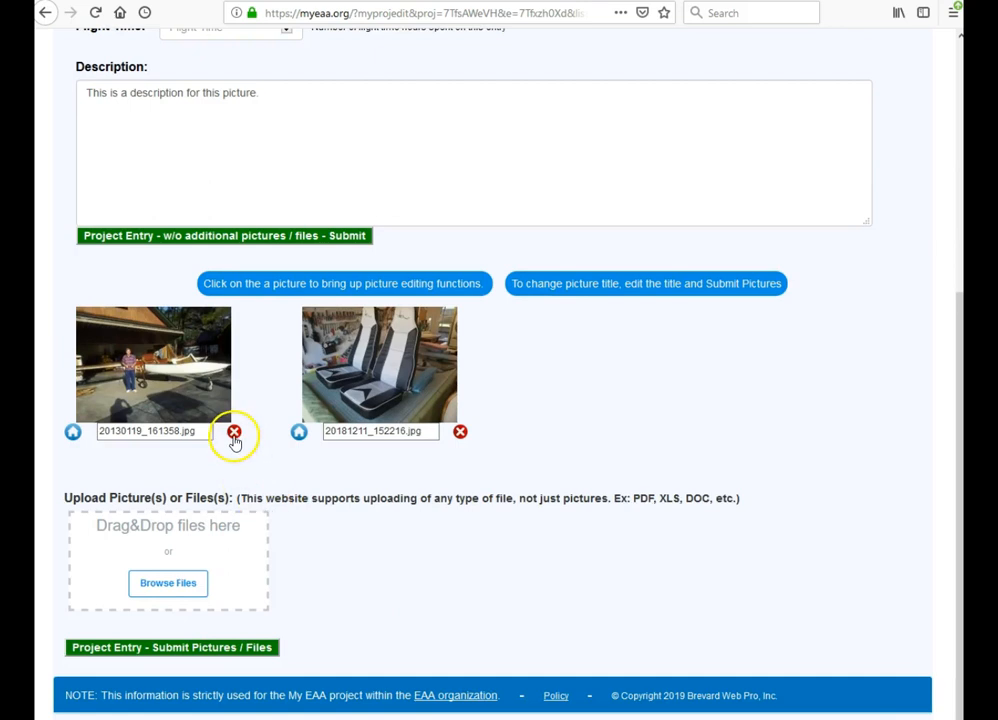
mouse_move(234, 434)
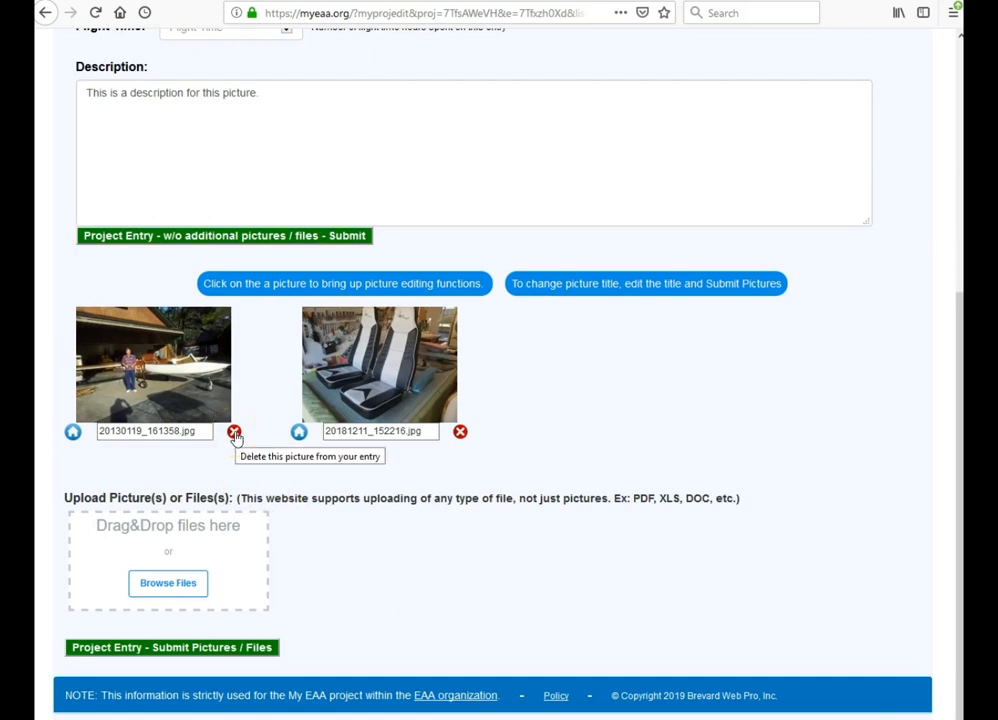
left_click(234, 432)
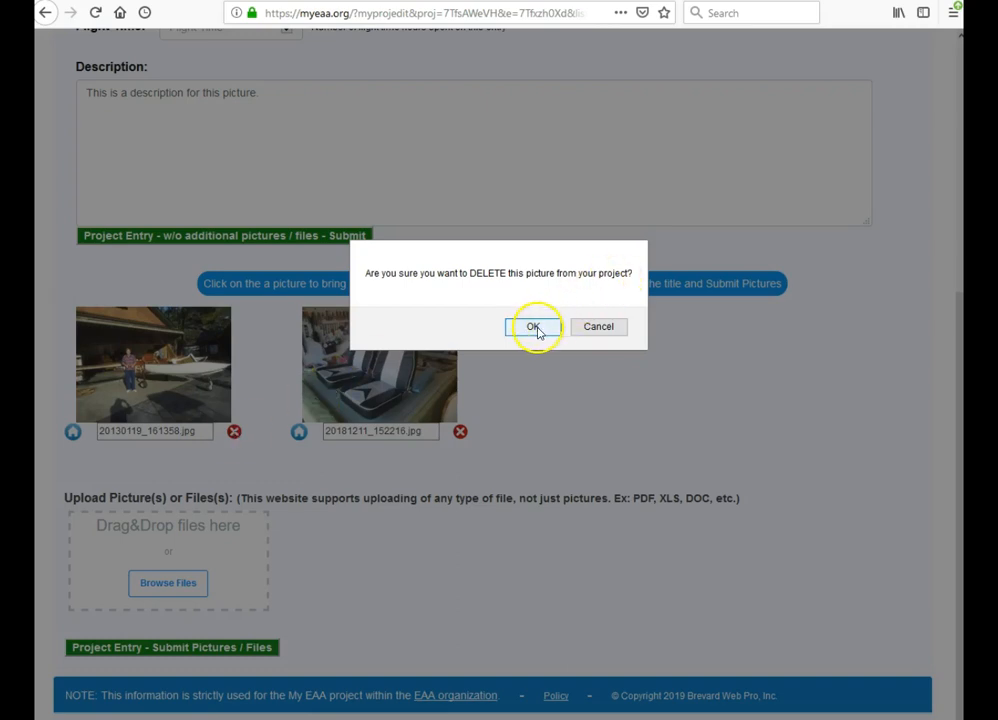
left_click(532, 326)
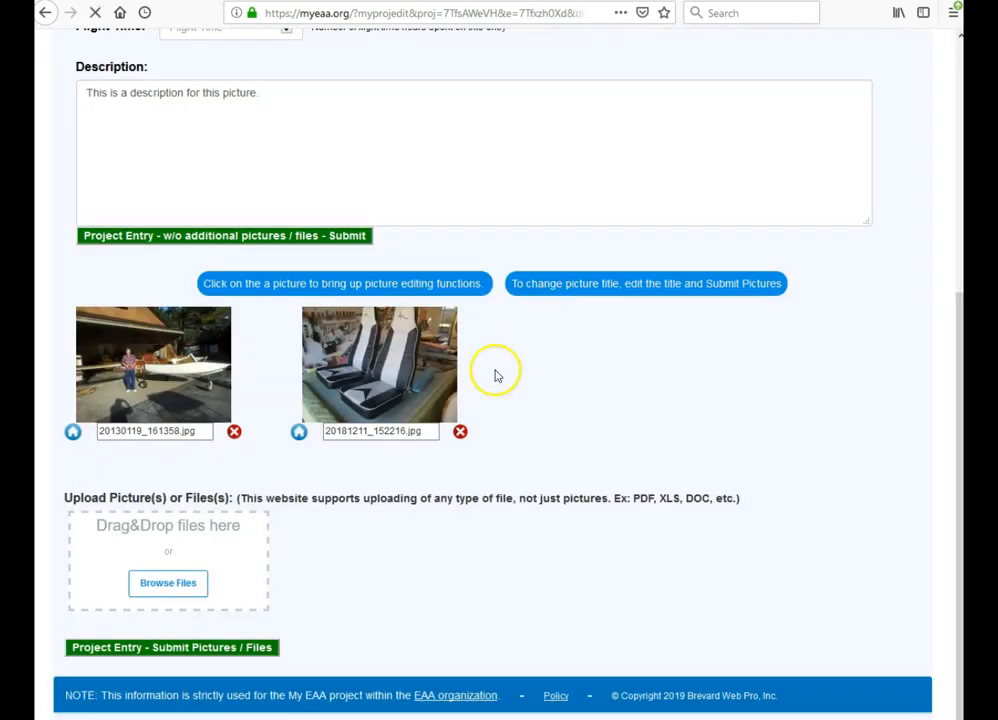
left_click(234, 432)
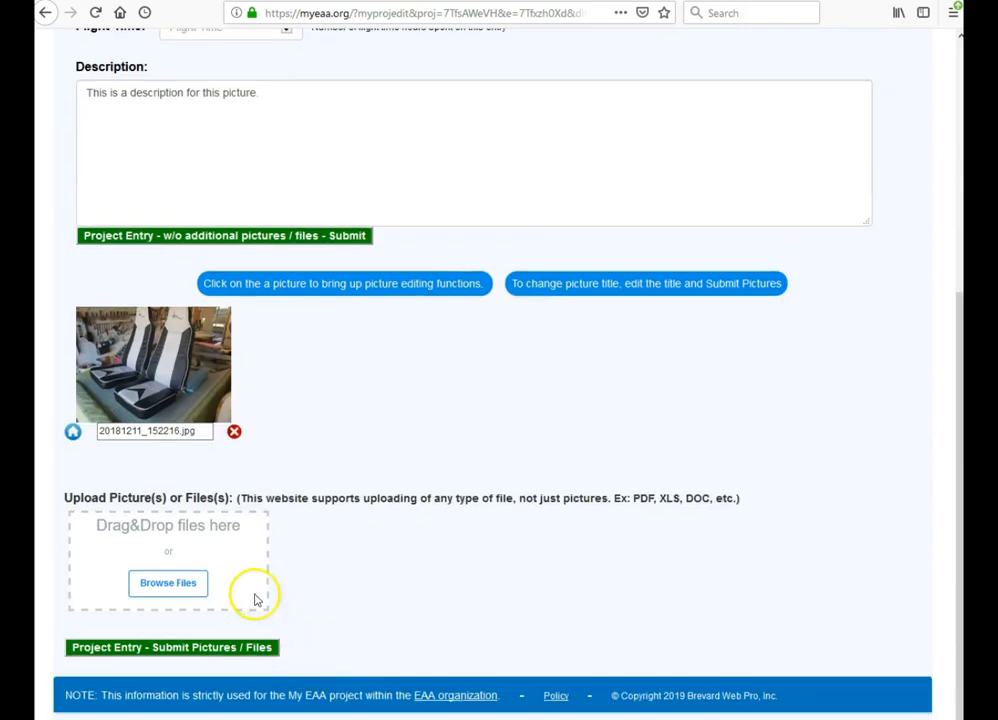
left_click(172, 648)
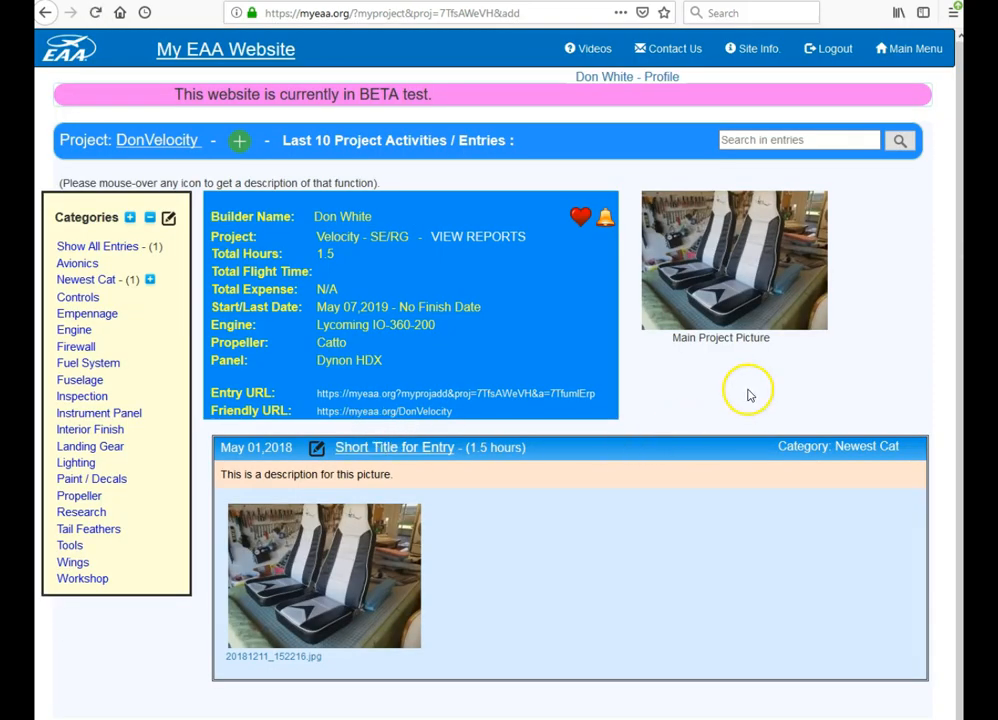
mouse_move(584, 464)
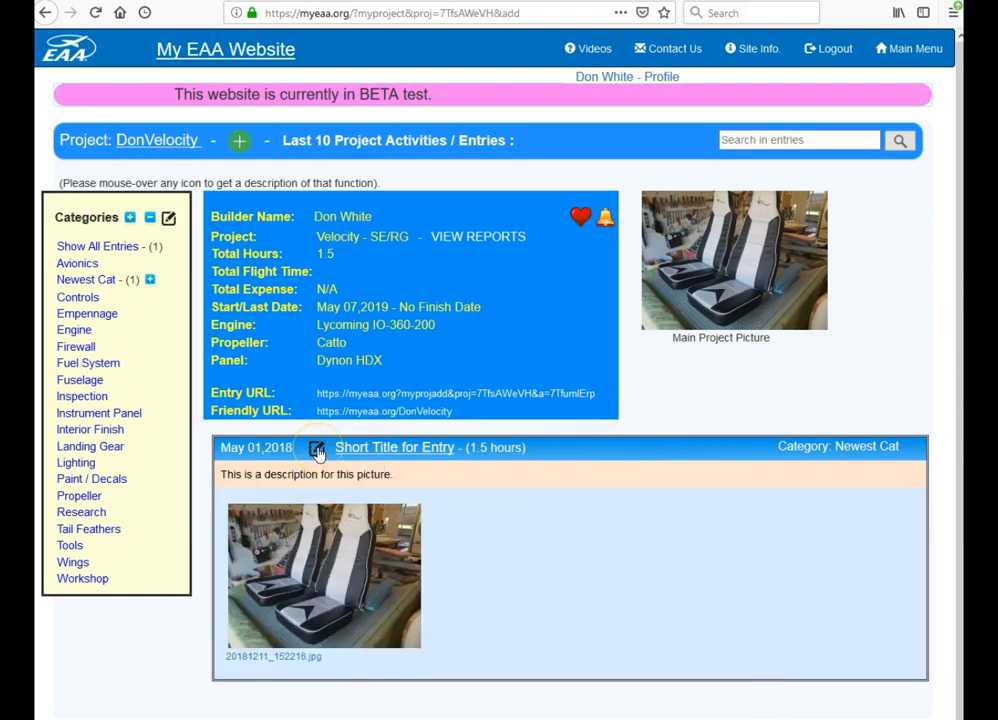
Step: Reopen the entry for editing and upload four airplane JPGs, each marked Success
left_click(316, 448)
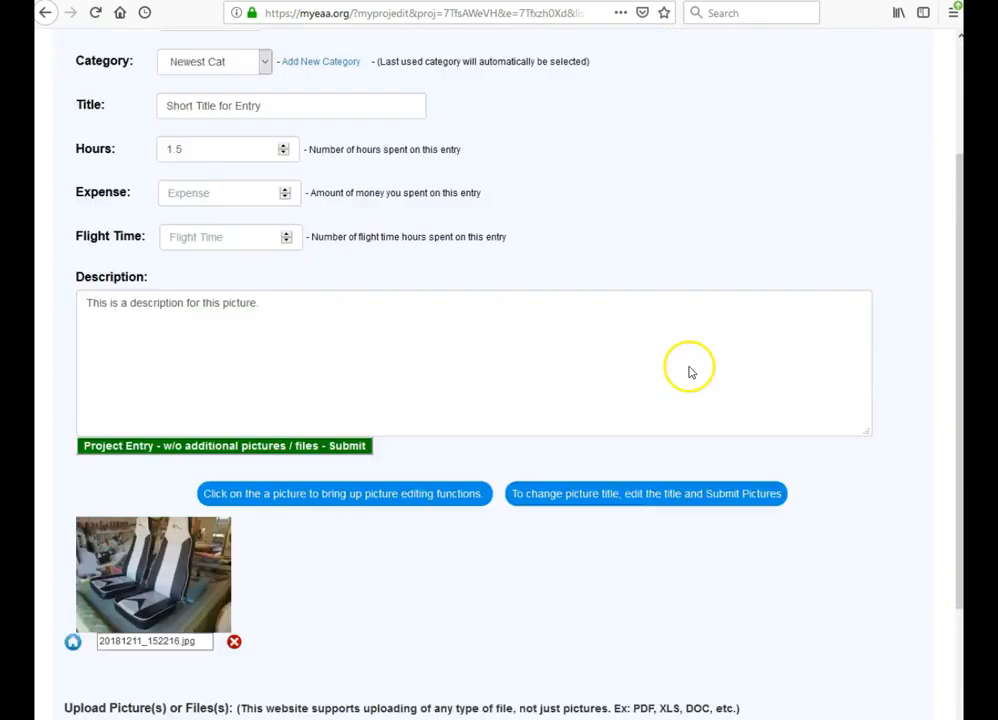
scroll("down", 3)
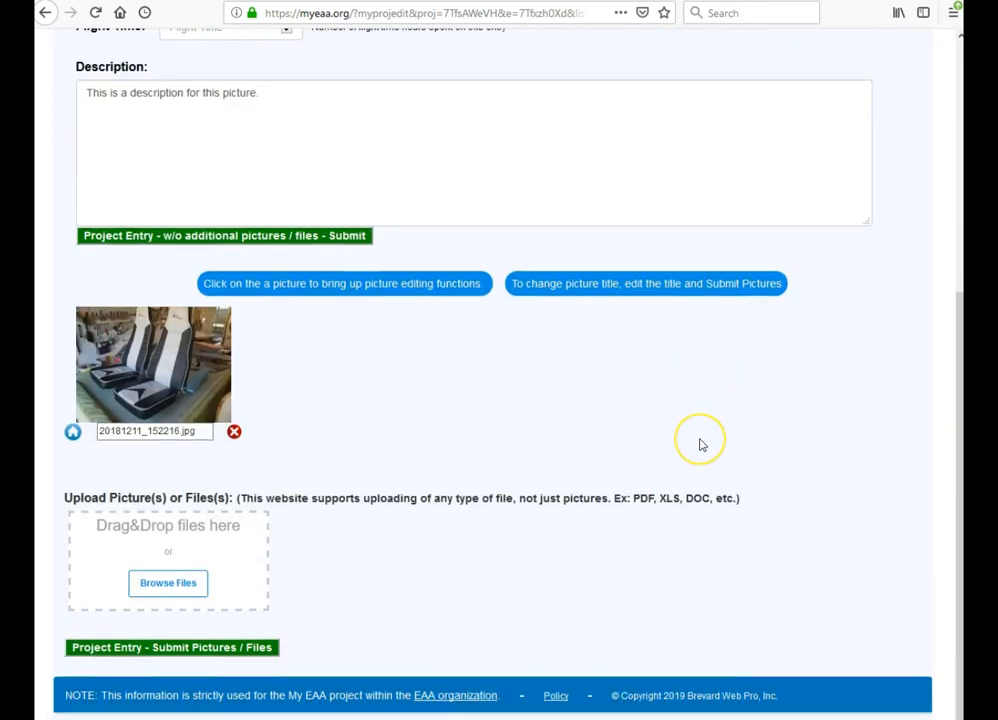
mouse_move(500, 430)
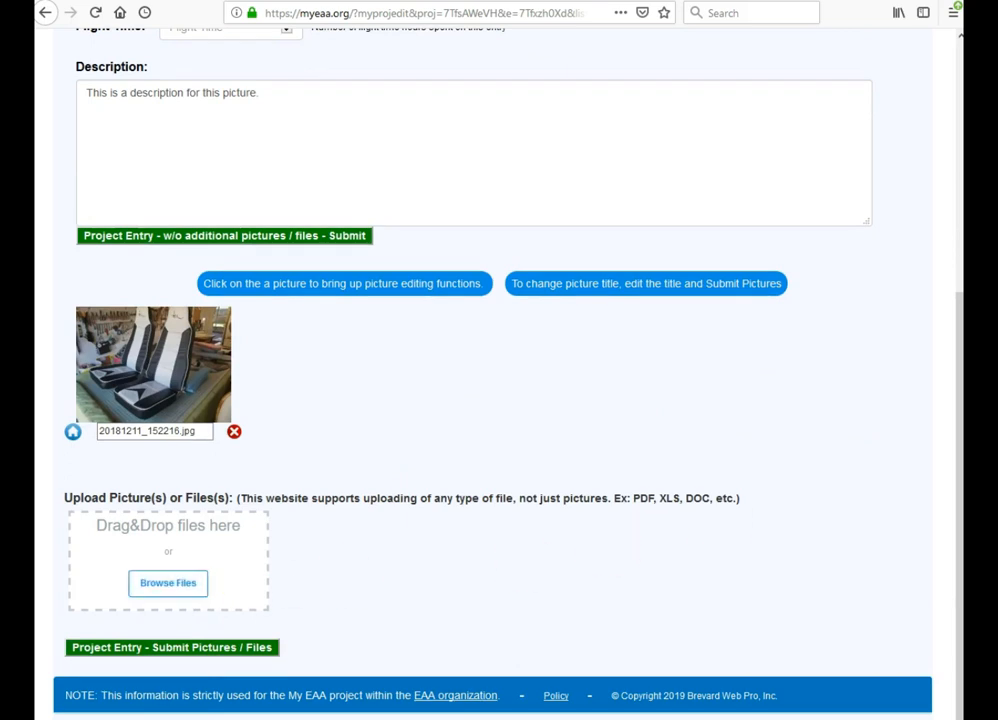
mouse_move(168, 584)
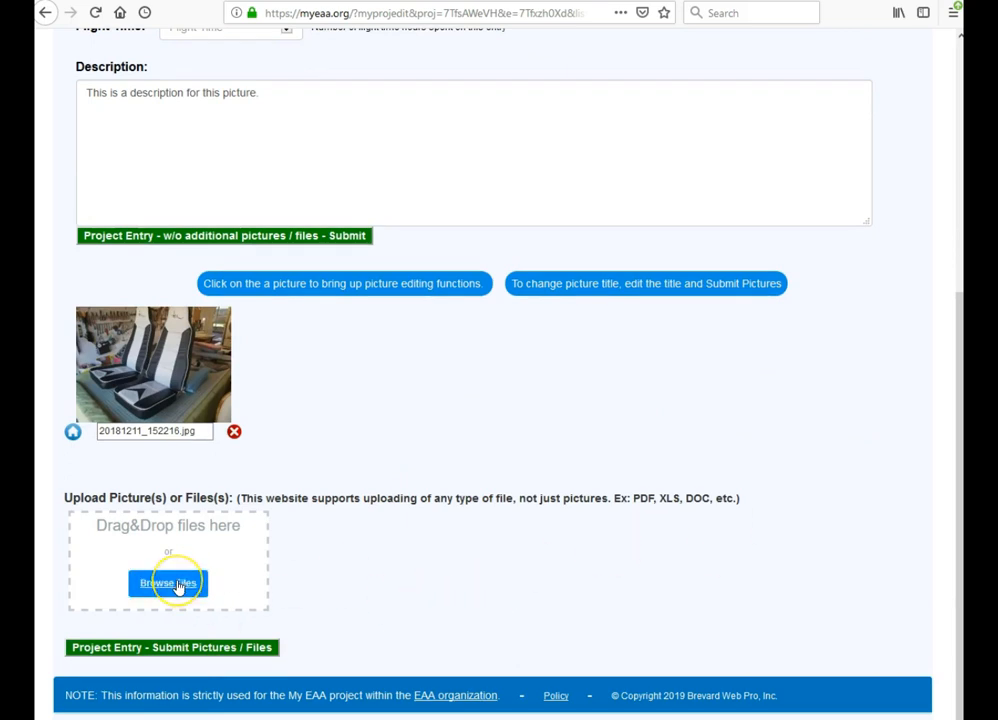
mouse_move(50, 712)
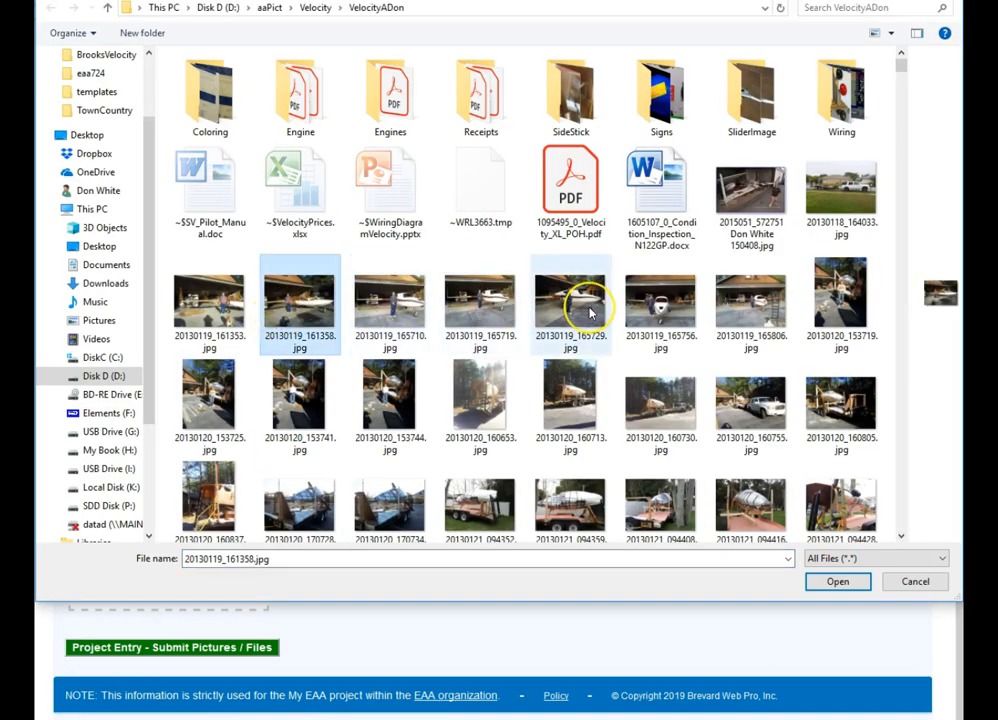
left_click(570, 304)
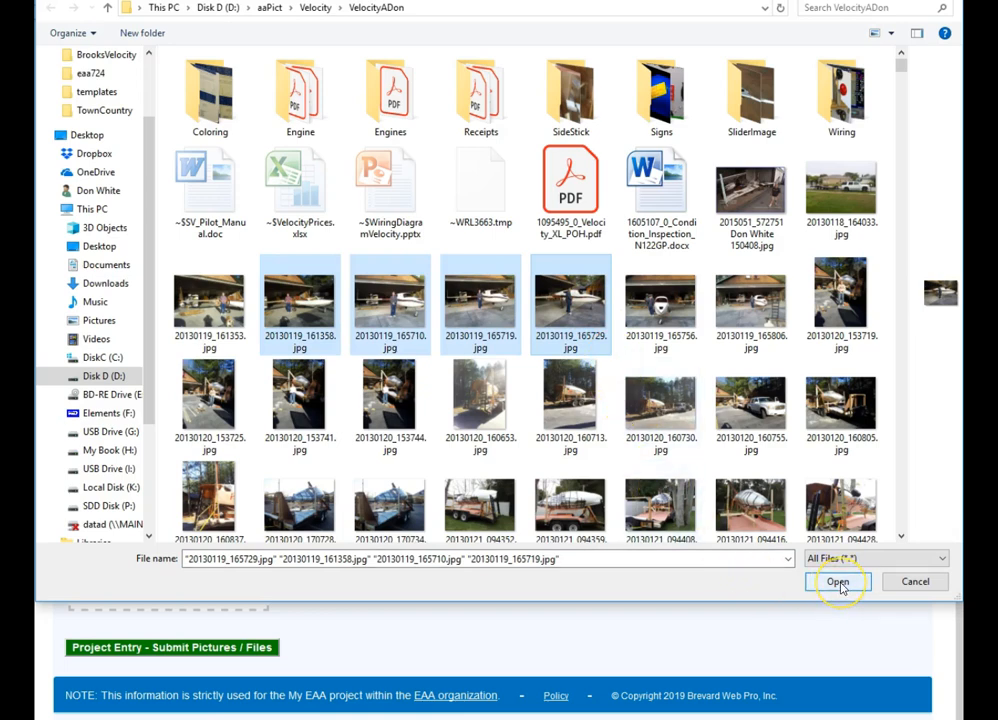
left_click(838, 580)
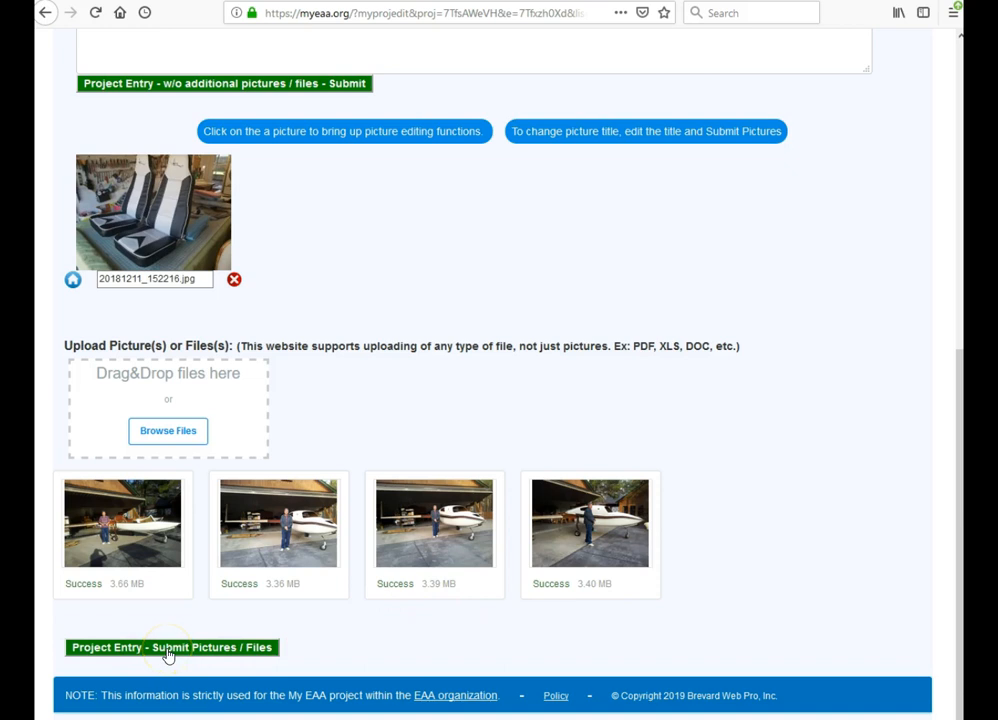
Step: Submit the pictures so the entry shows five photos on the project page
left_click(172, 648)
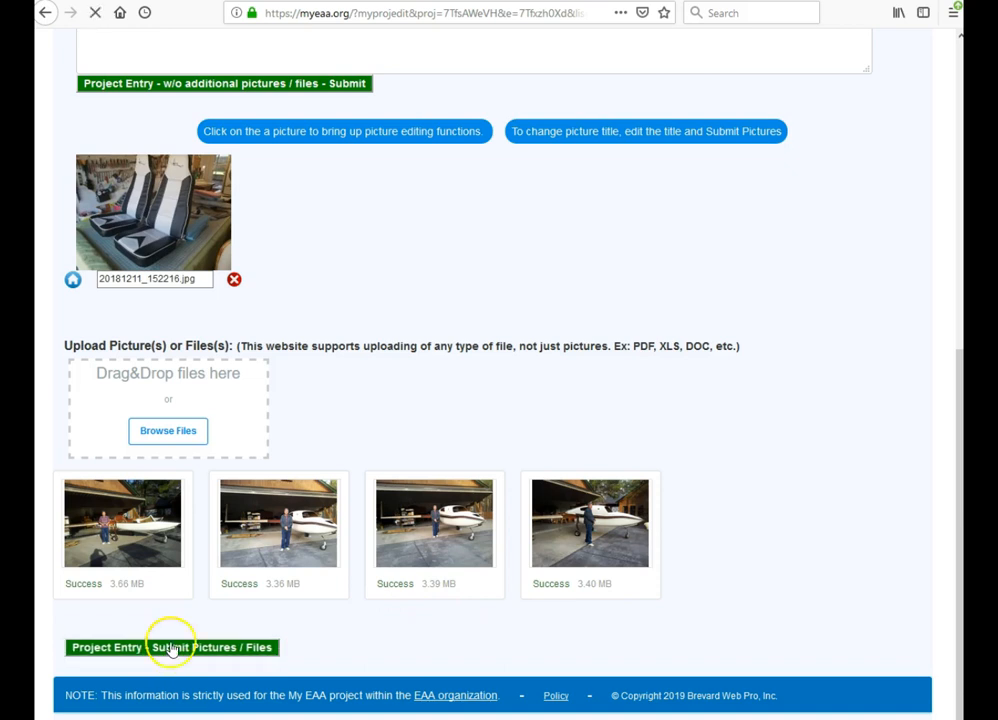
mouse_move(856, 448)
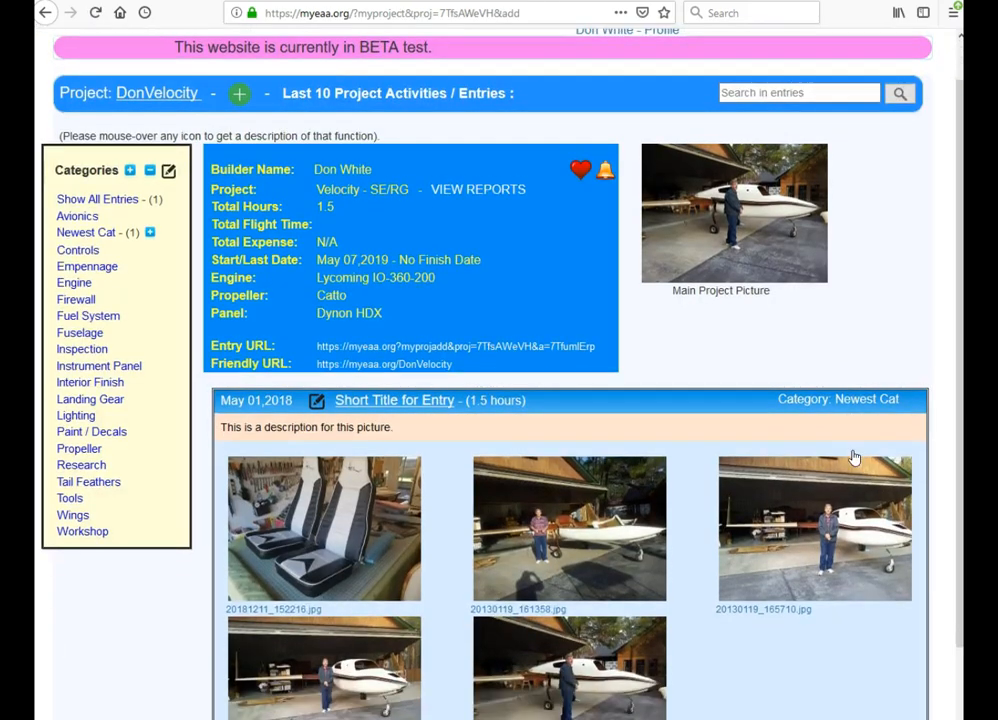
scroll("down", 3)
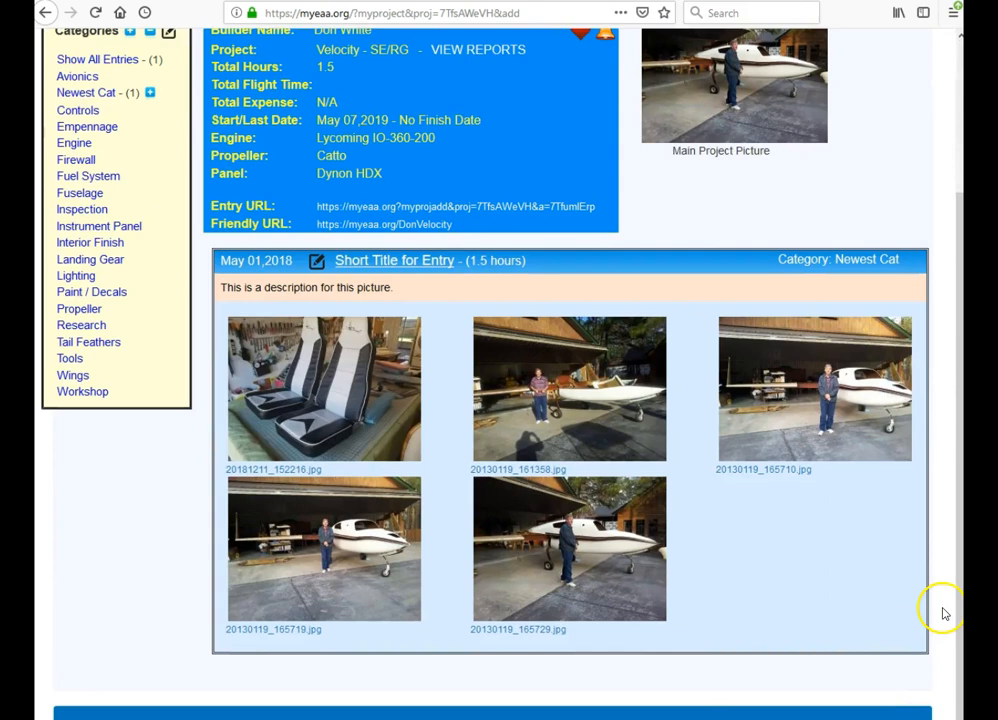
mouse_move(168, 462)
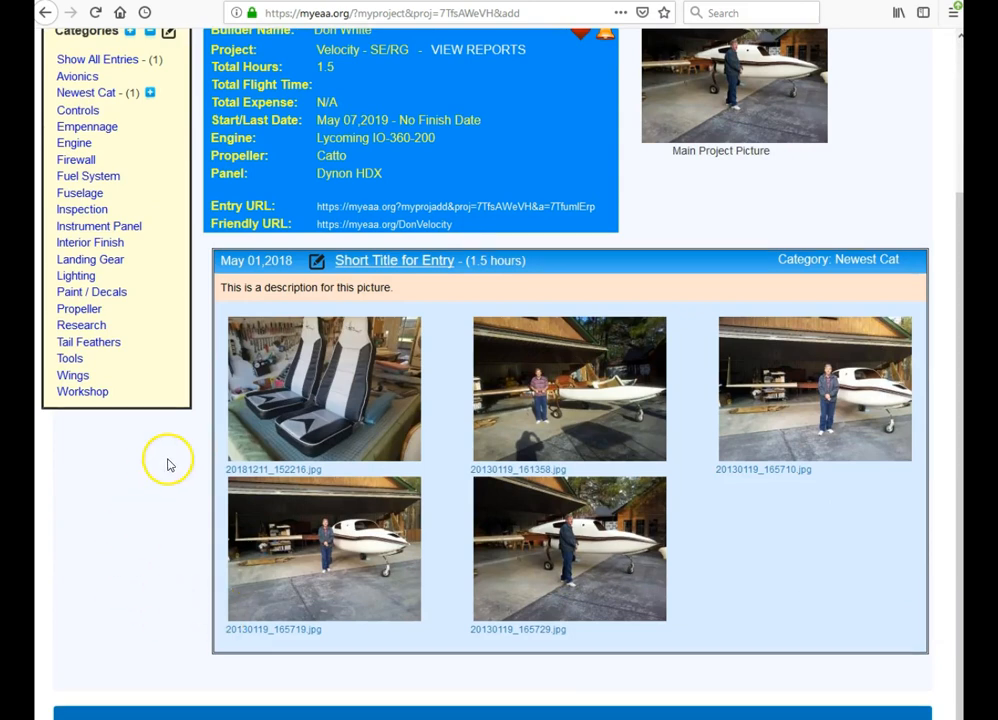
scroll("up", 3)
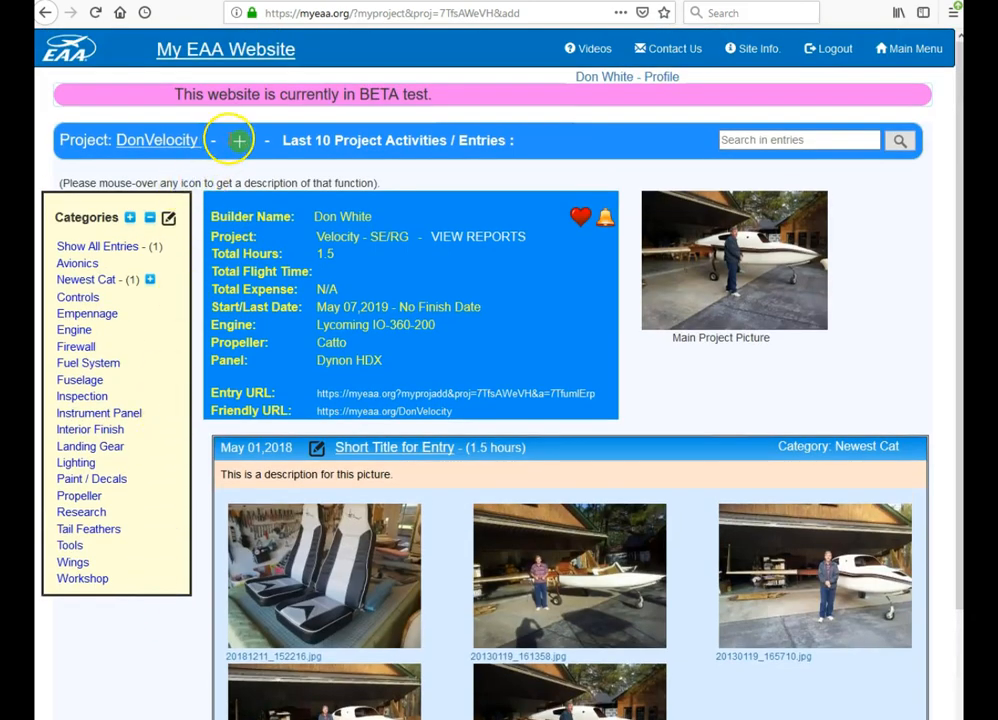
Step: Start a fresh blank build-log entry form from the green plus icon
left_click(240, 140)
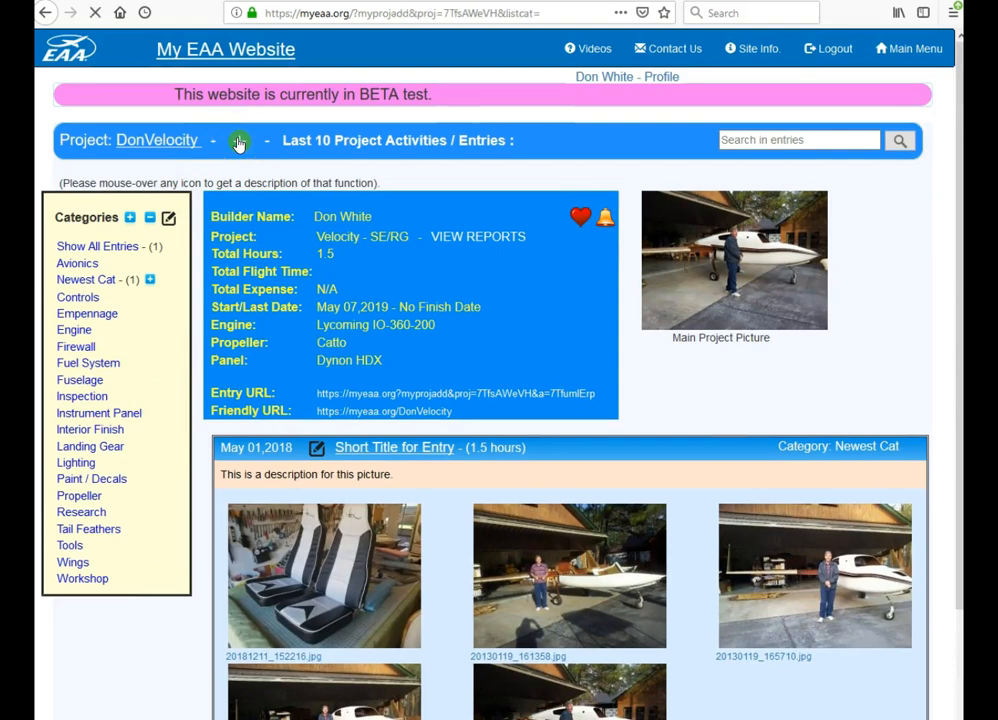
left_click(240, 140)
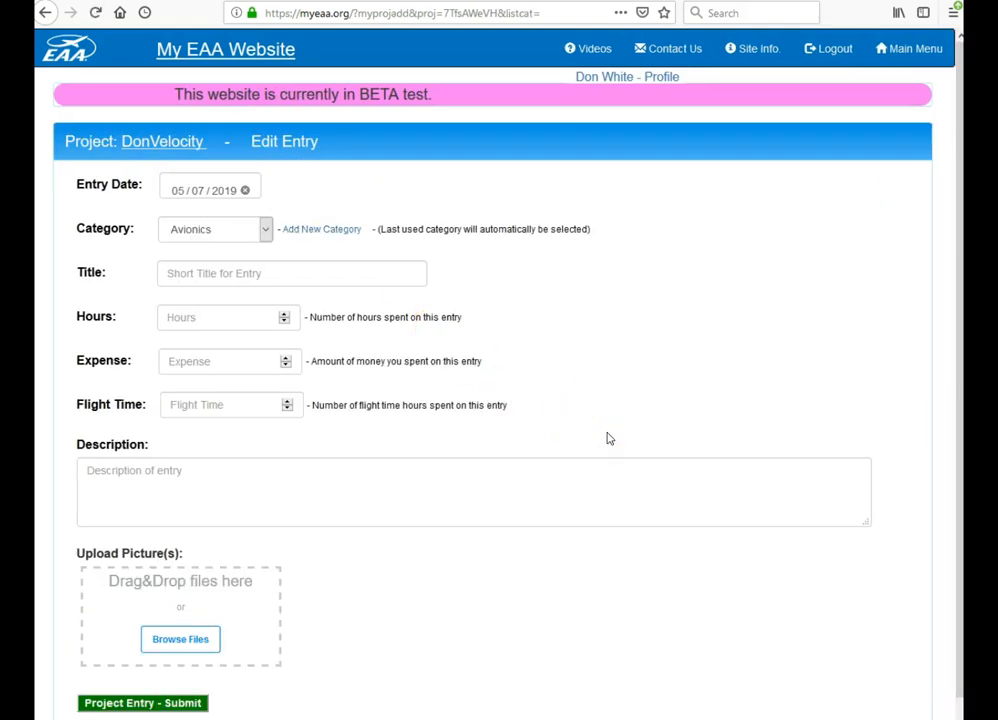